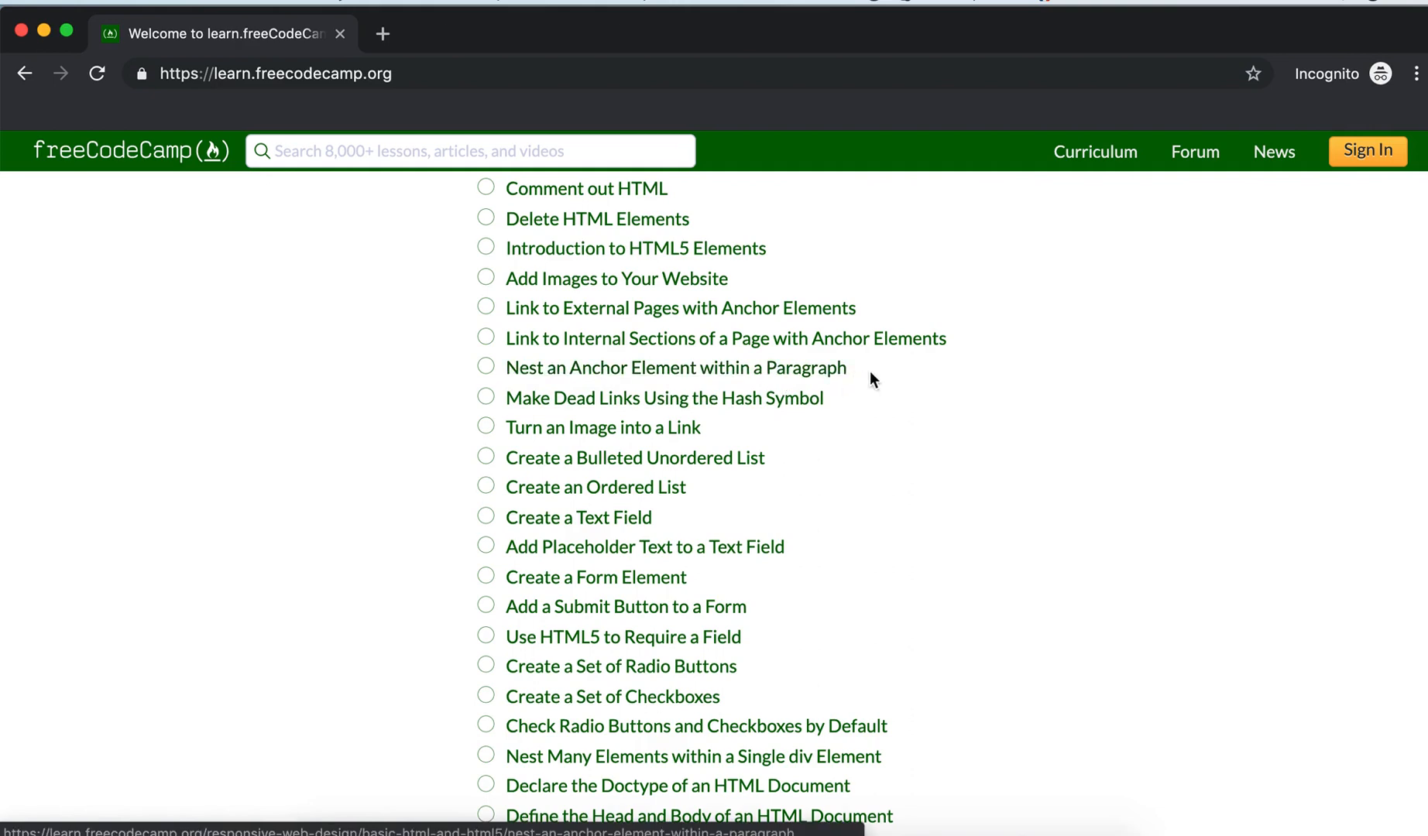
mouse_move(686, 409)
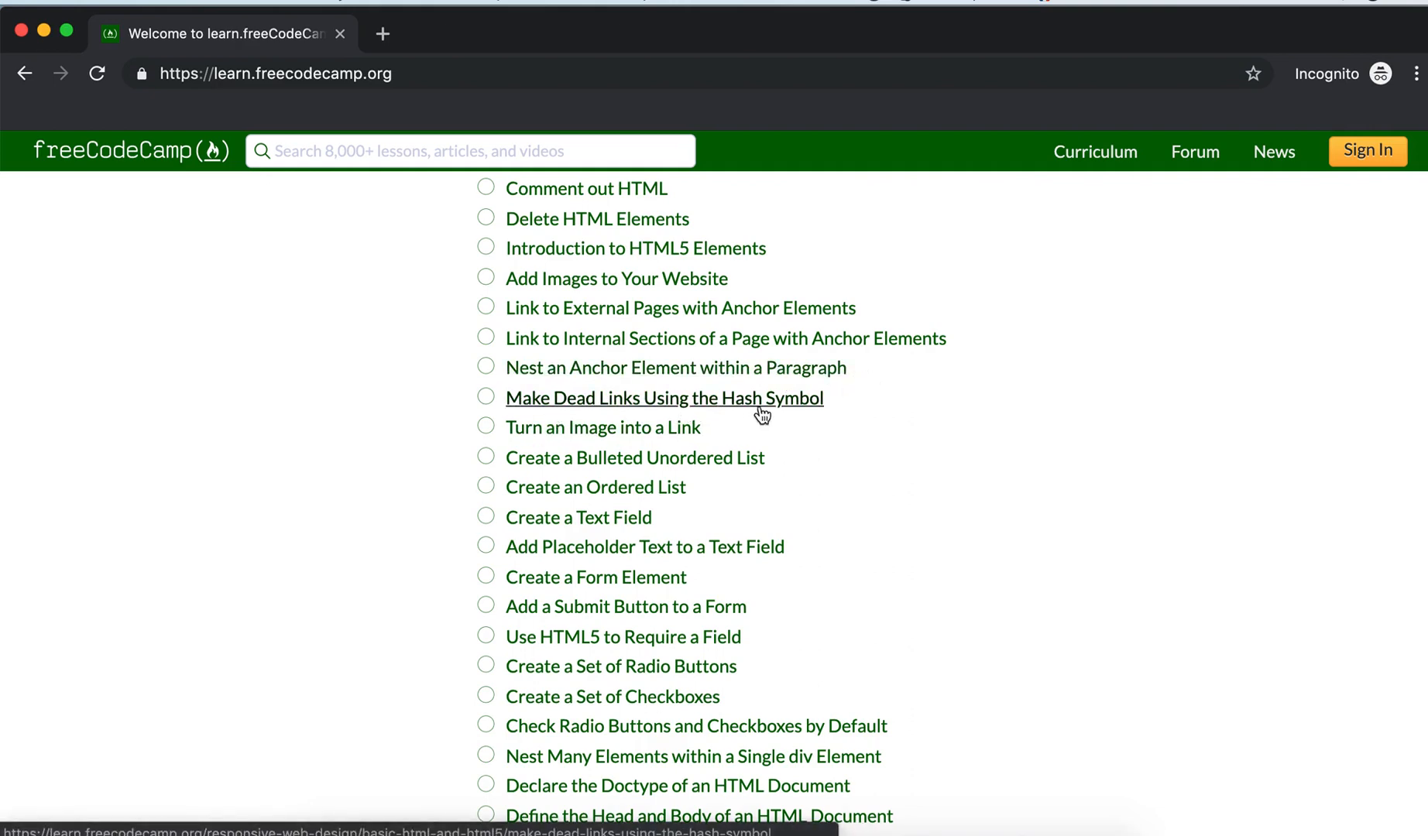
mouse_move(635, 378)
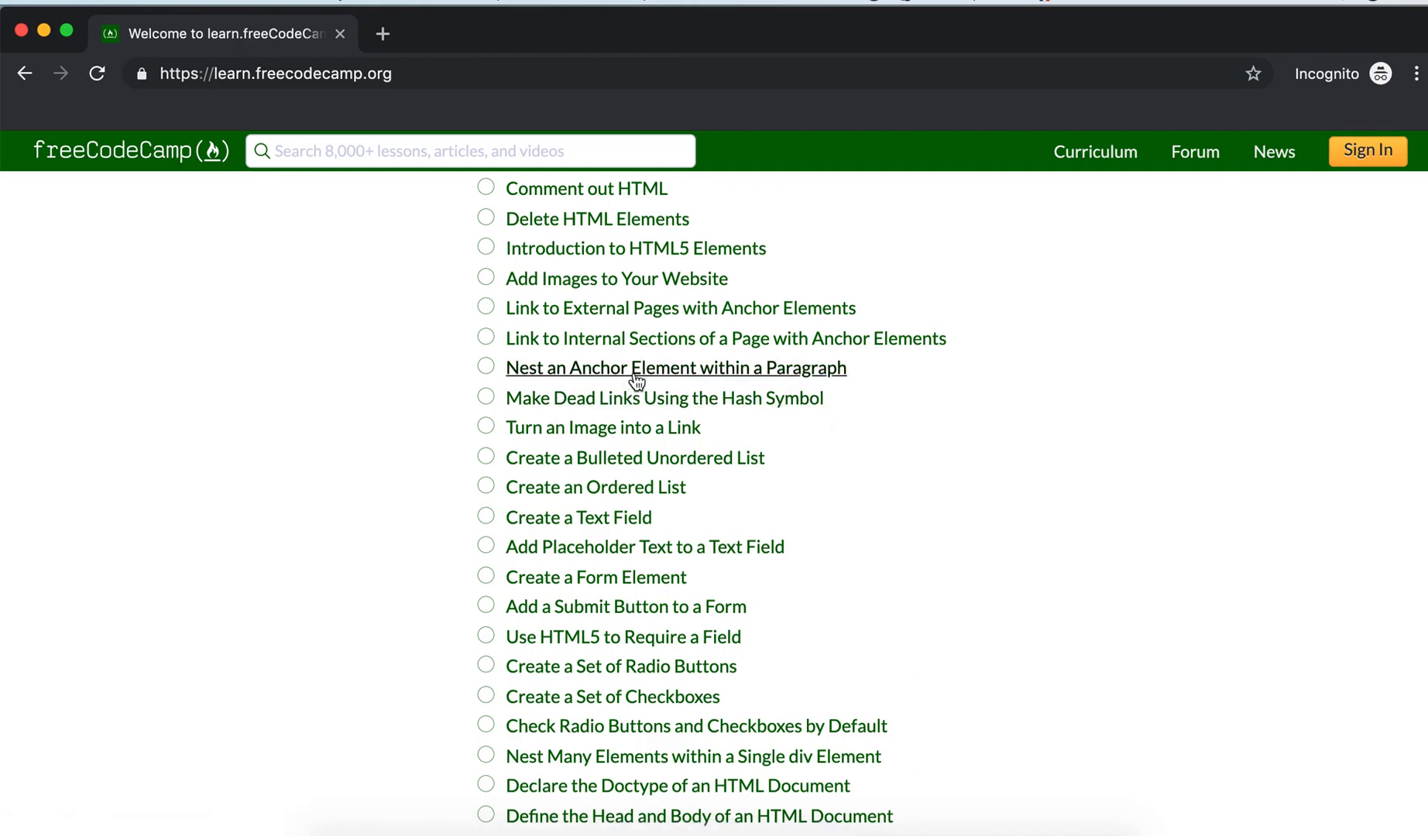
Open the 'Nest an Anchor Element within a Paragraph' challenge from the curriculum list.
left_click(635, 367)
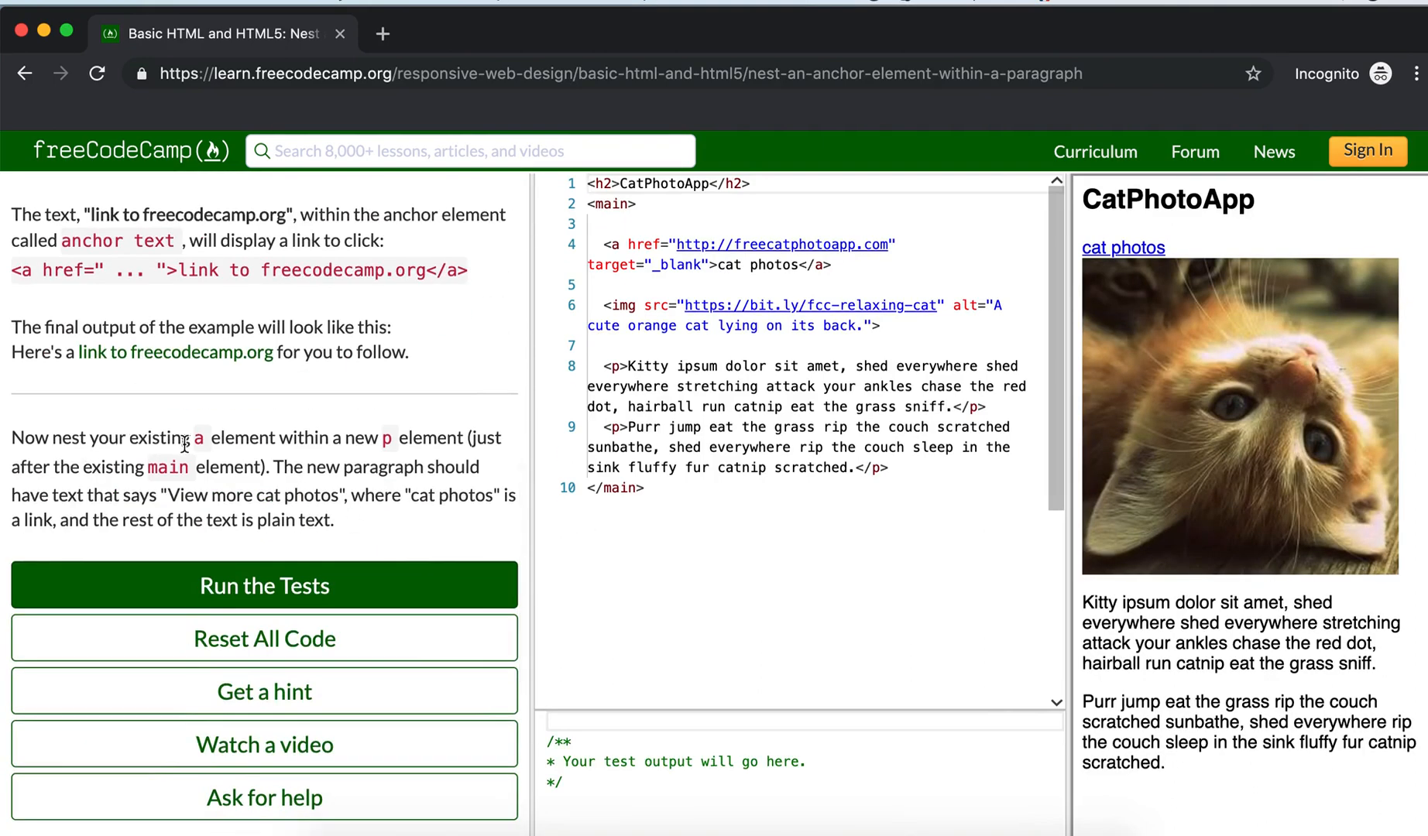
mouse_move(332, 439)
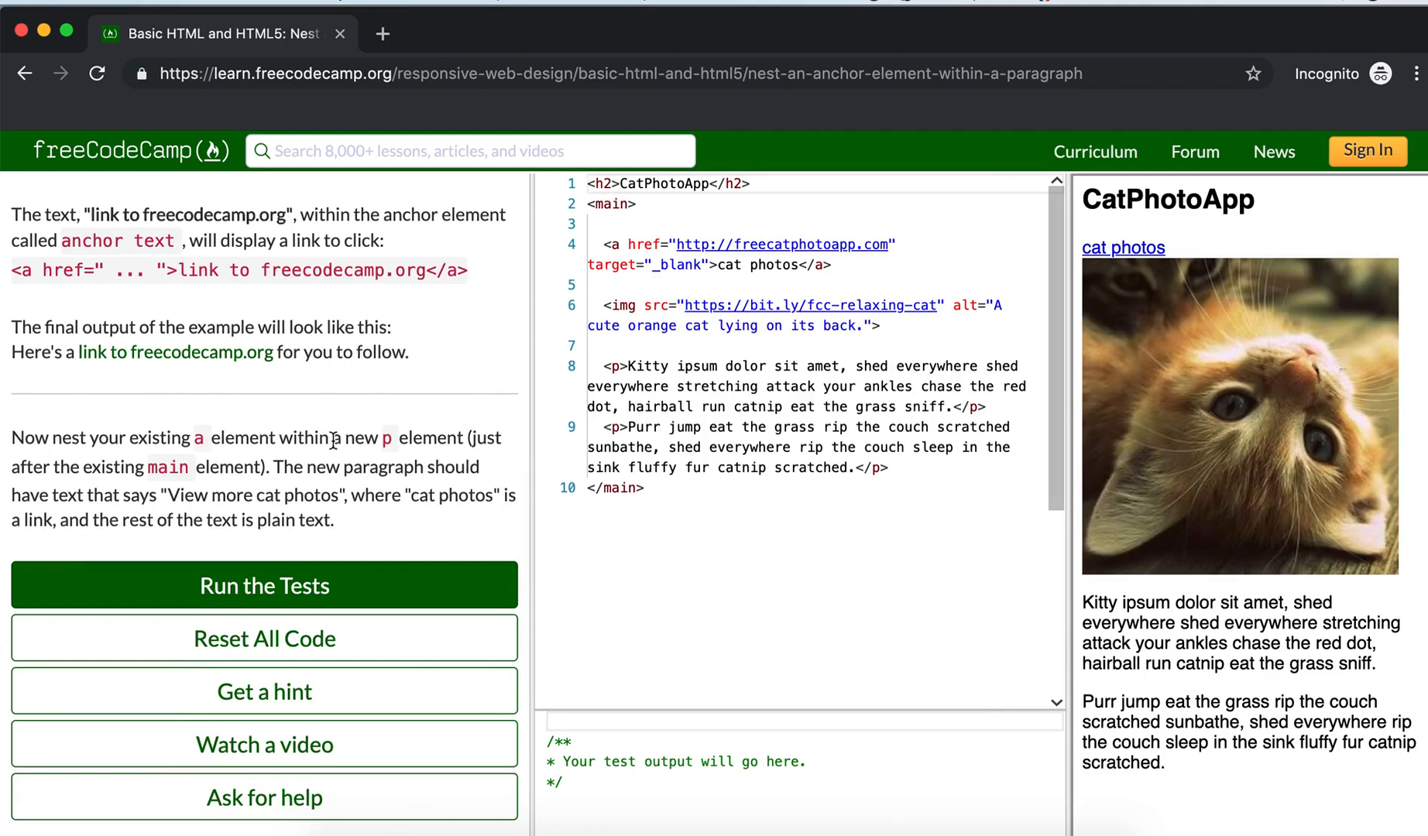
mouse_move(14, 495)
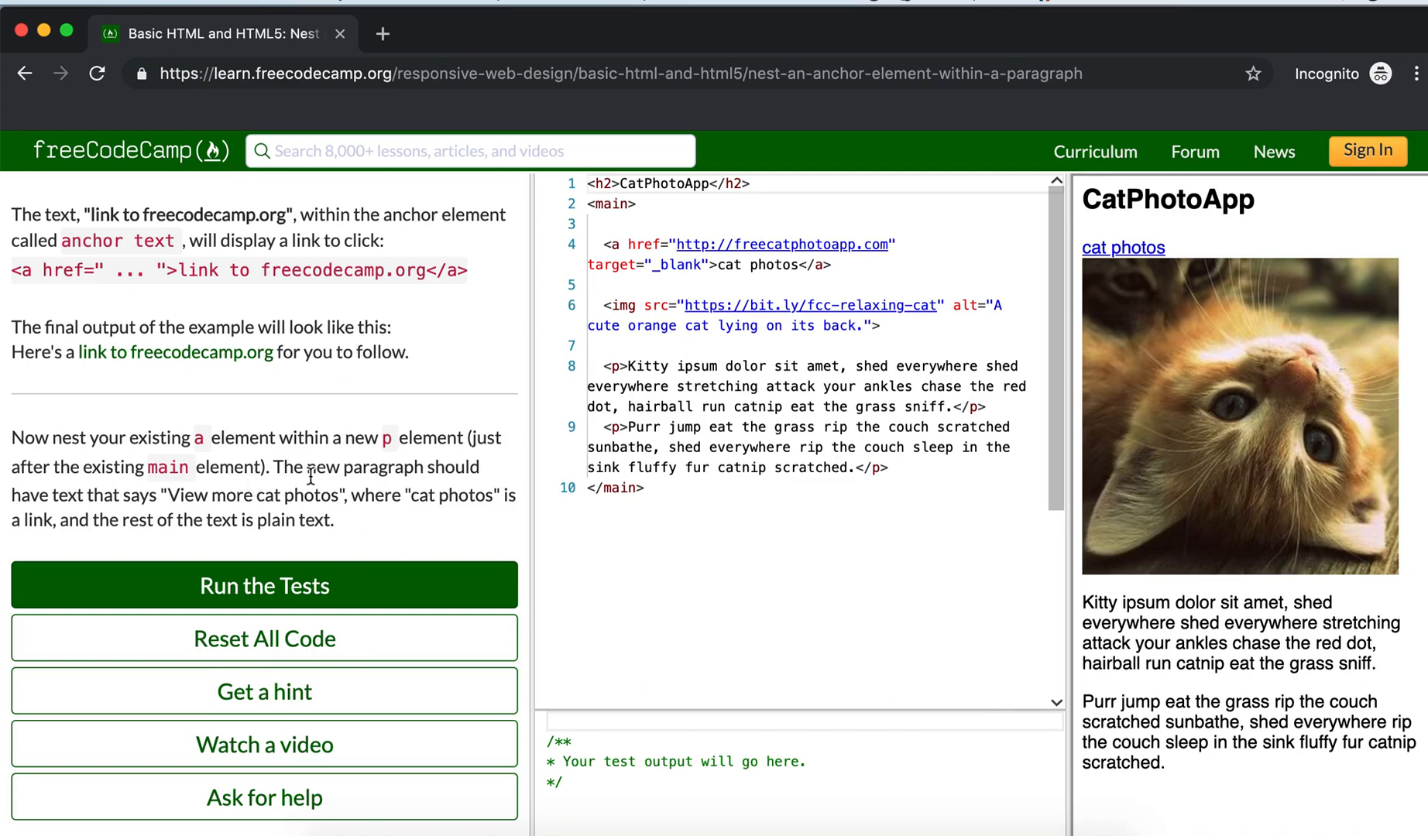
mouse_move(136, 520)
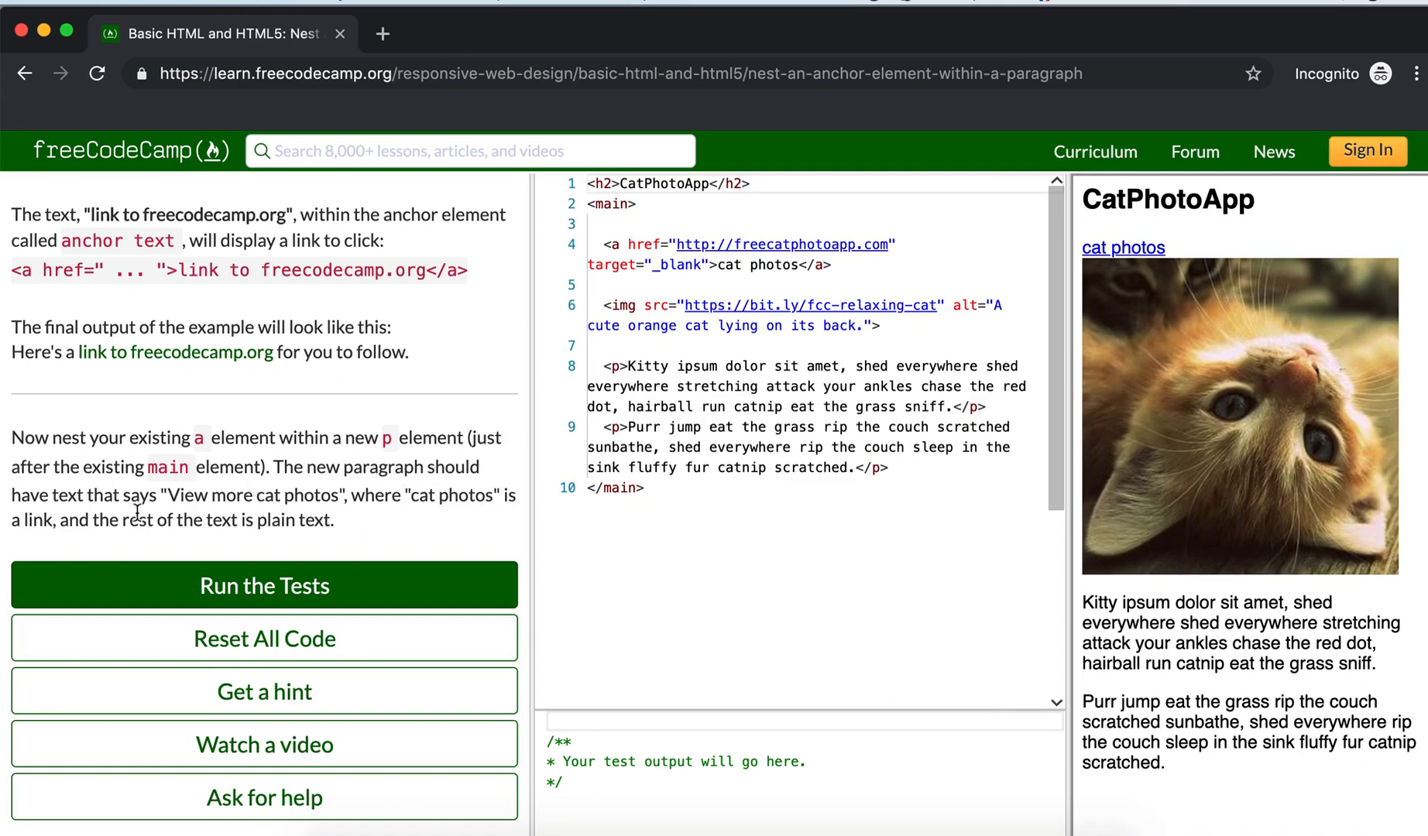
mouse_move(170, 501)
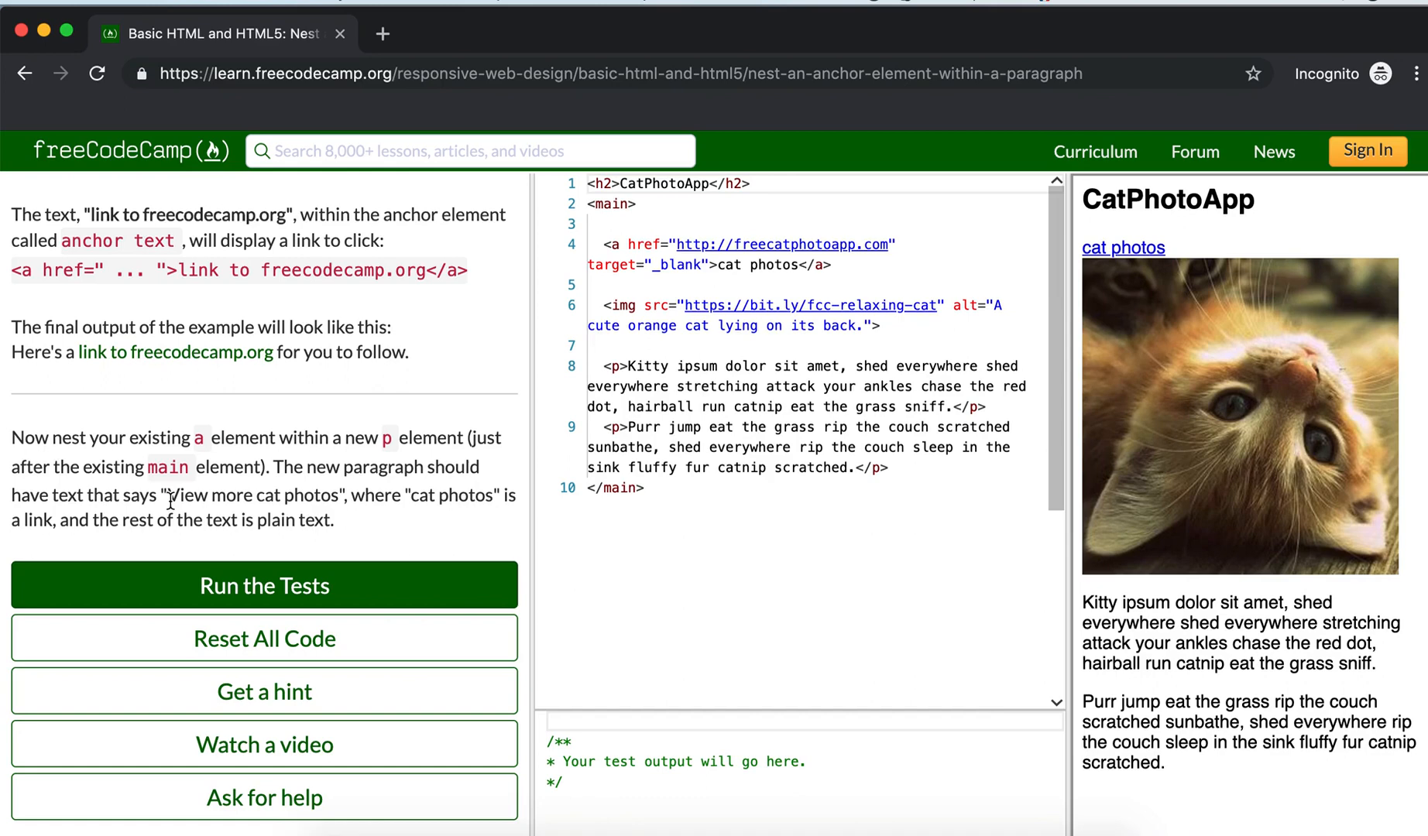
double_click(298, 495)
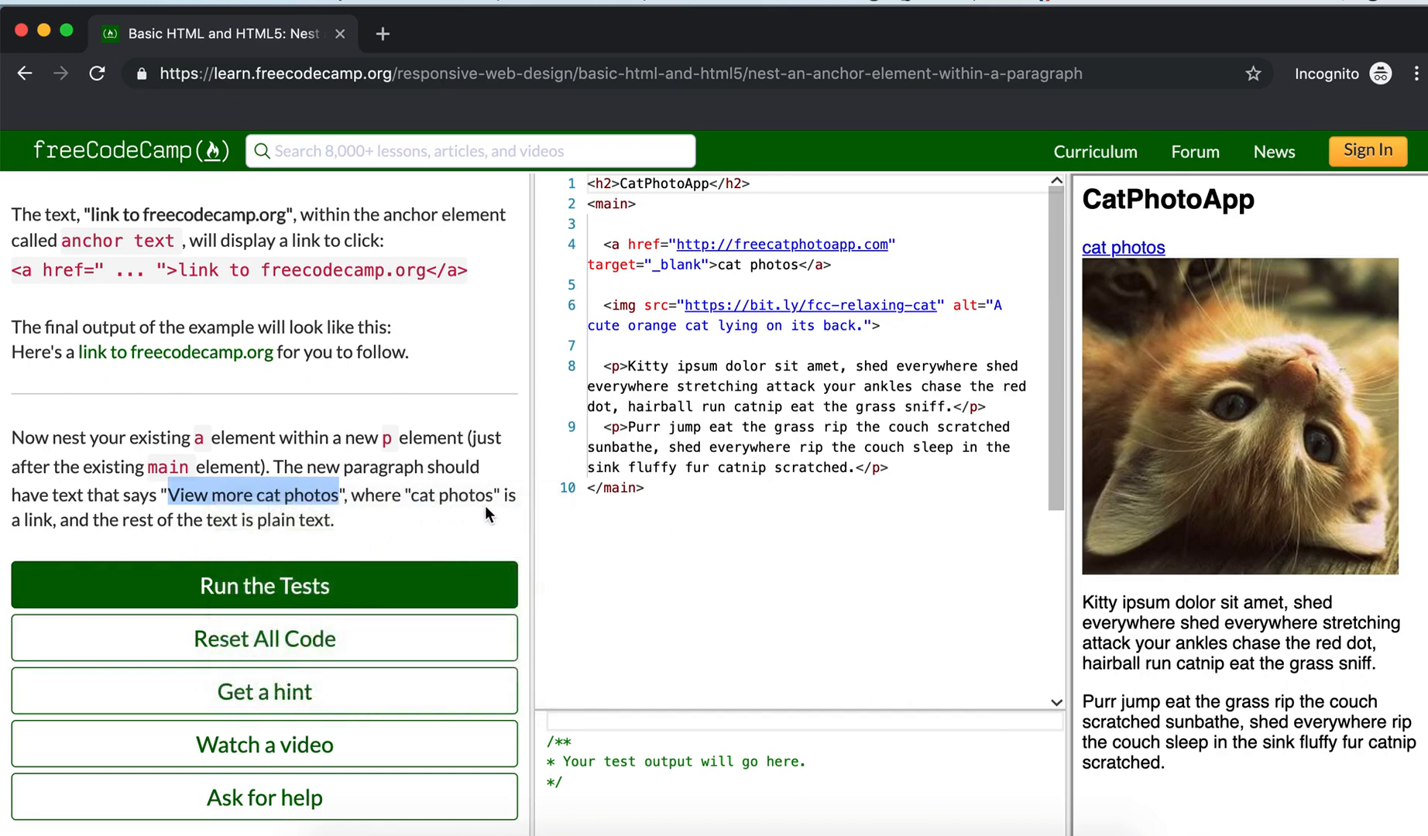
mouse_move(109, 532)
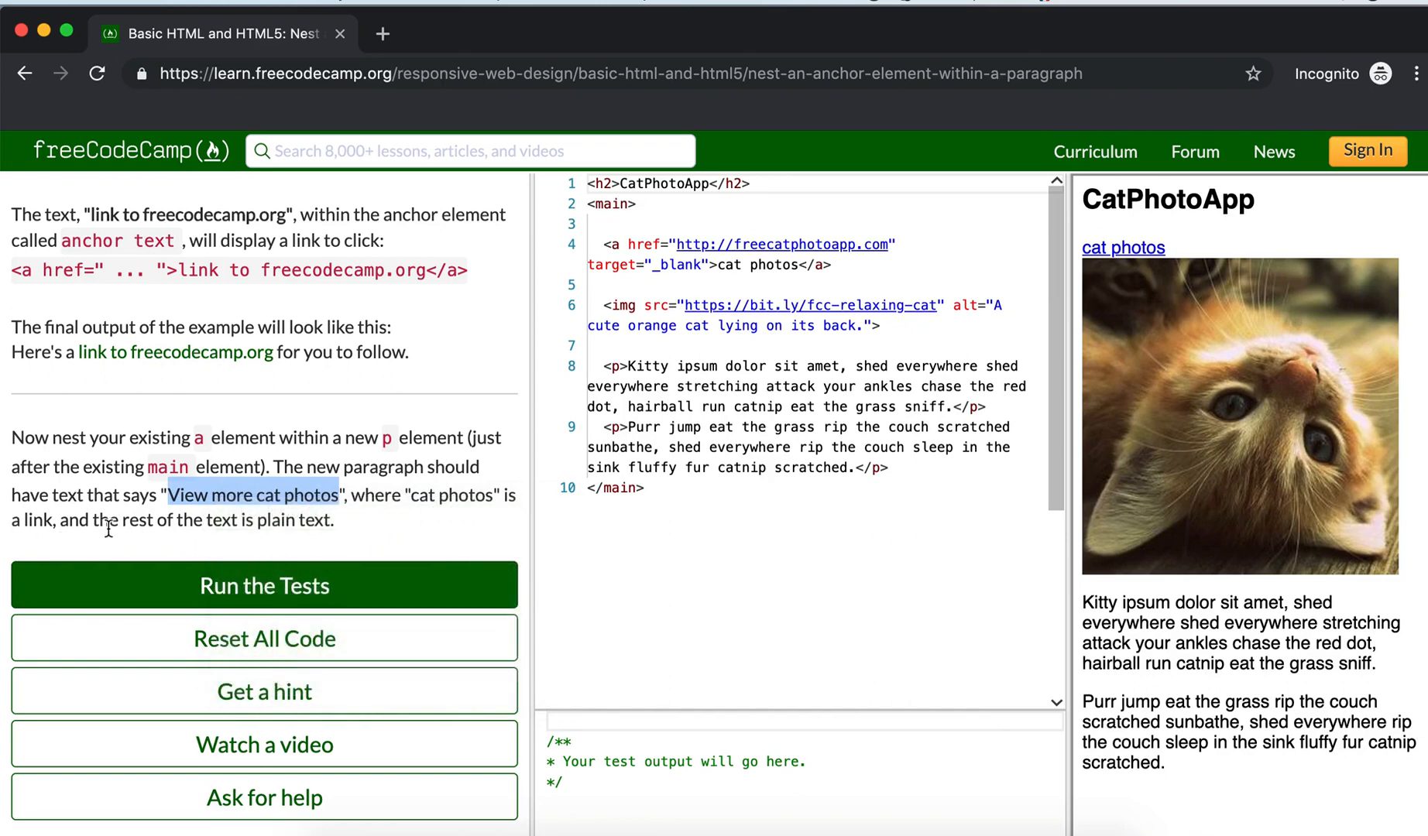
mouse_move(296, 532)
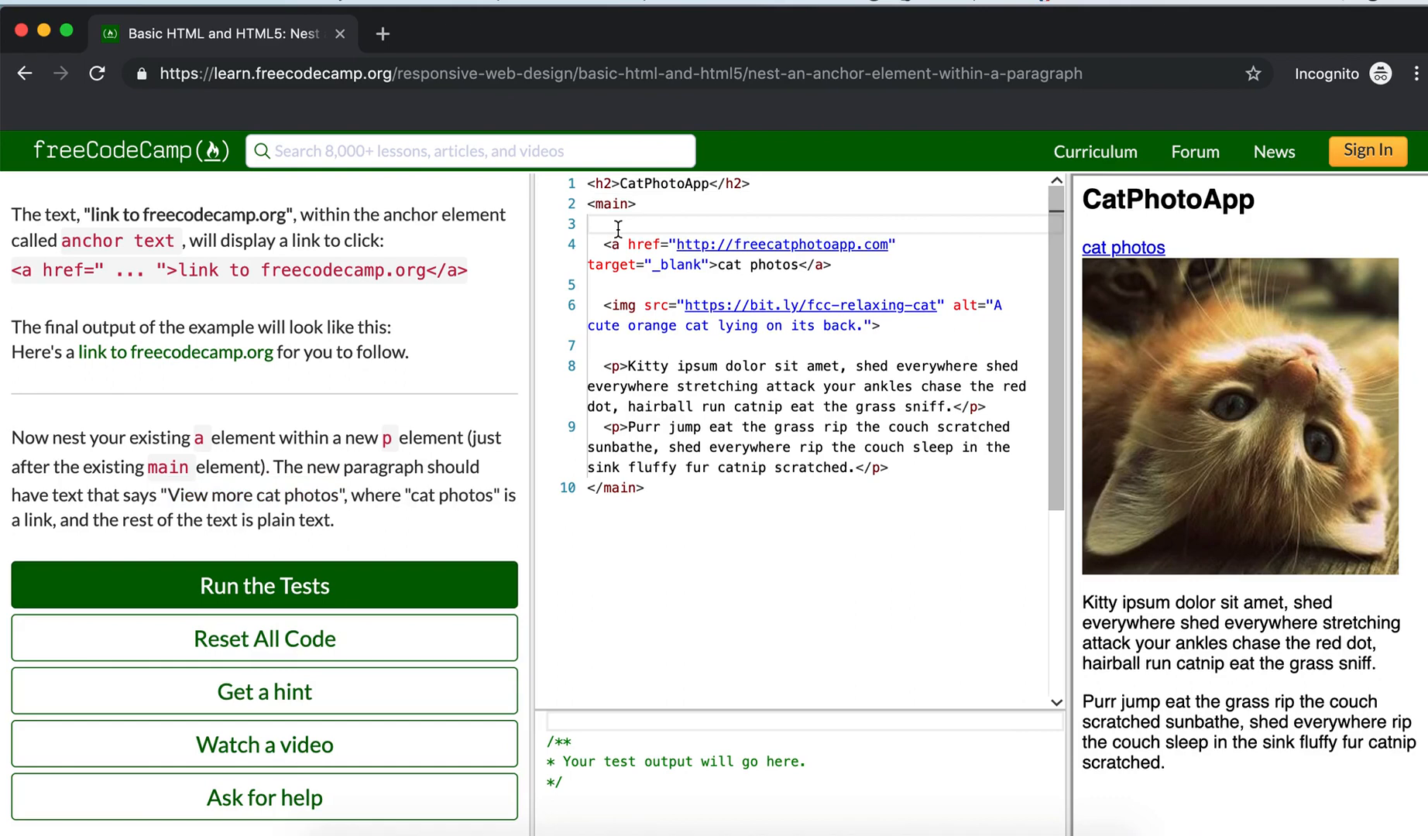
Wrap the cat photos link in a <p> starting 'View more cat photos' and run the tests.
type("<p>")
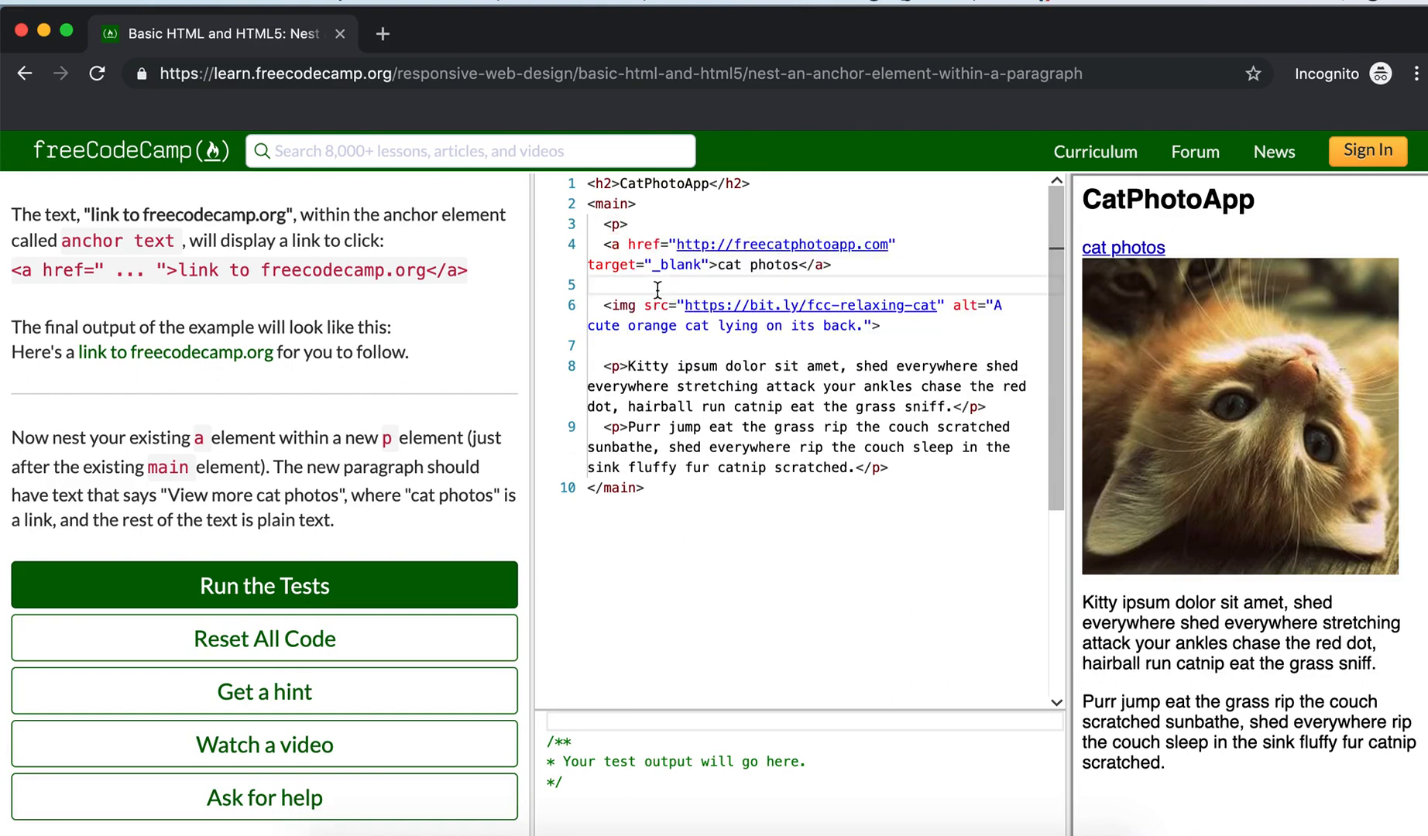
type("</p>")
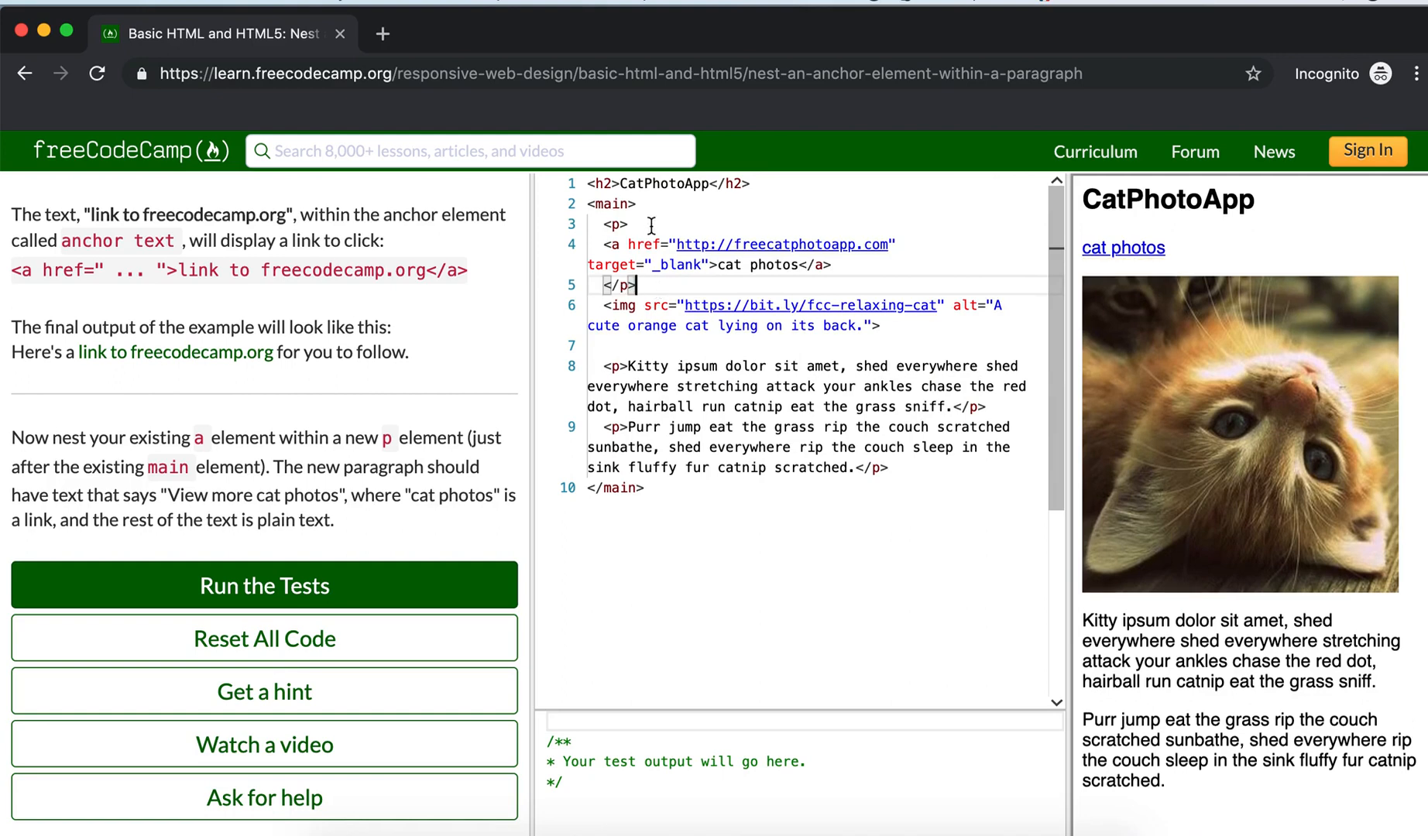
type("View more cat photos")
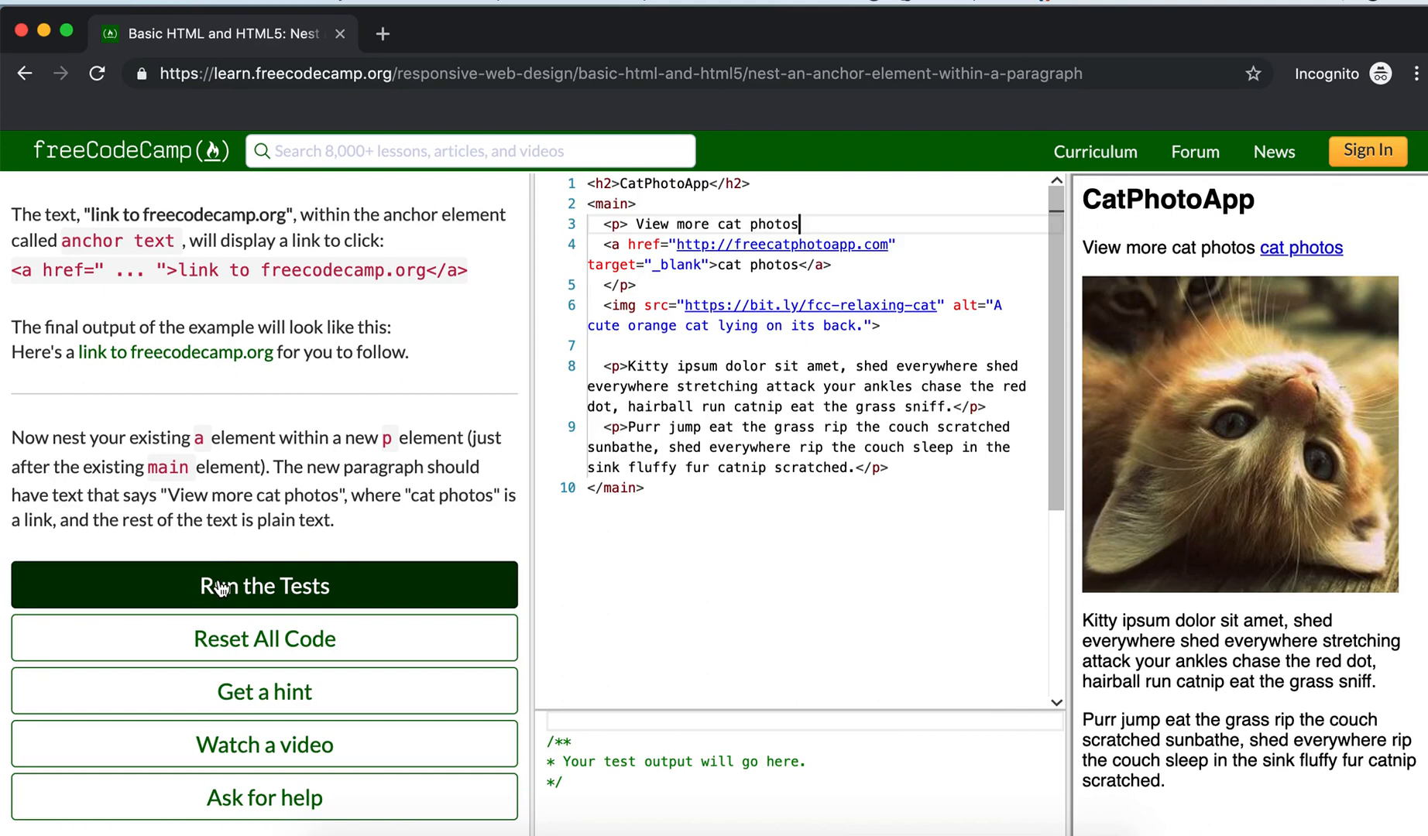
left_click(264, 586)
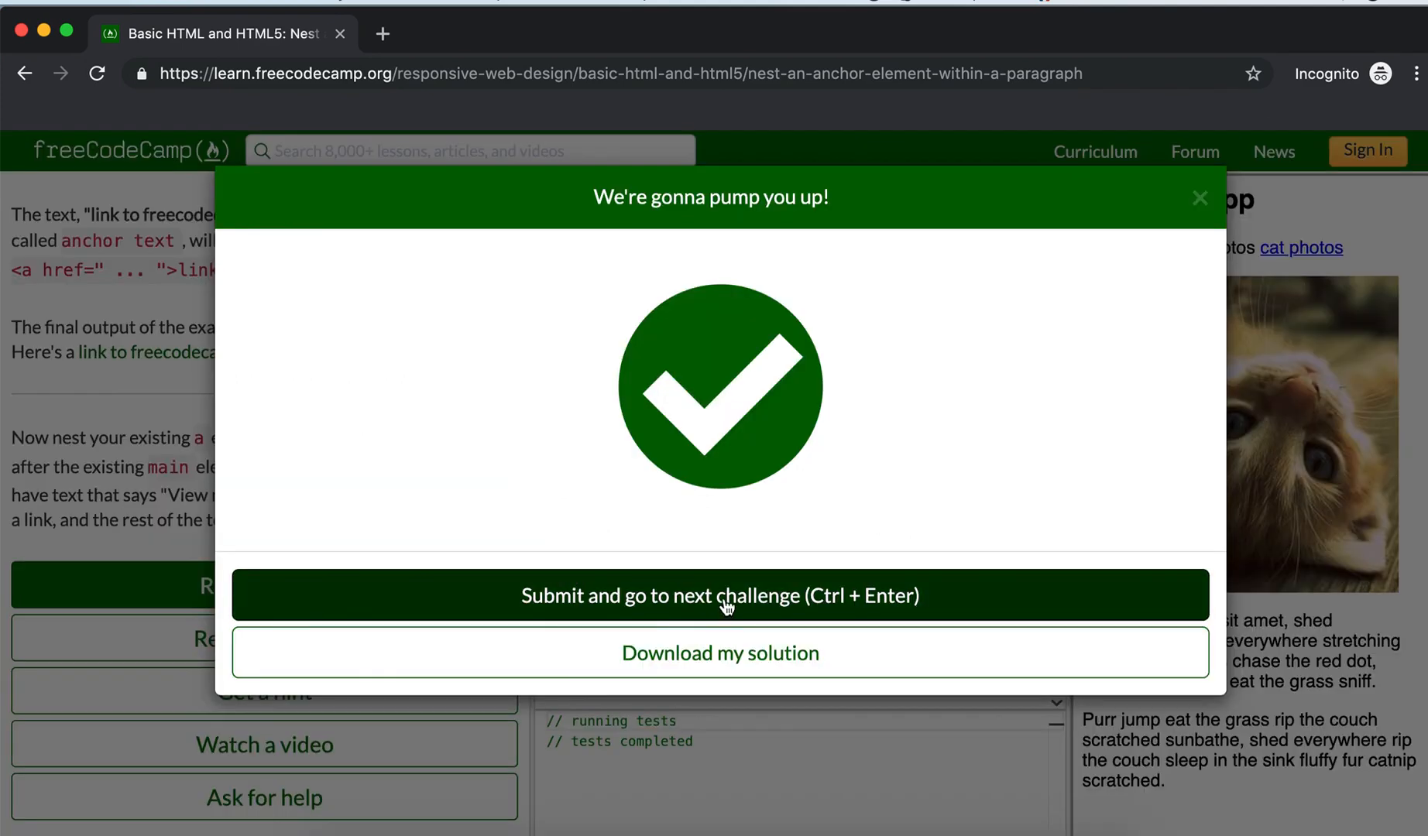
Submit the solution and open the 'Make Dead Links Using the Hash Symbol' challenge.
left_click(720, 595)
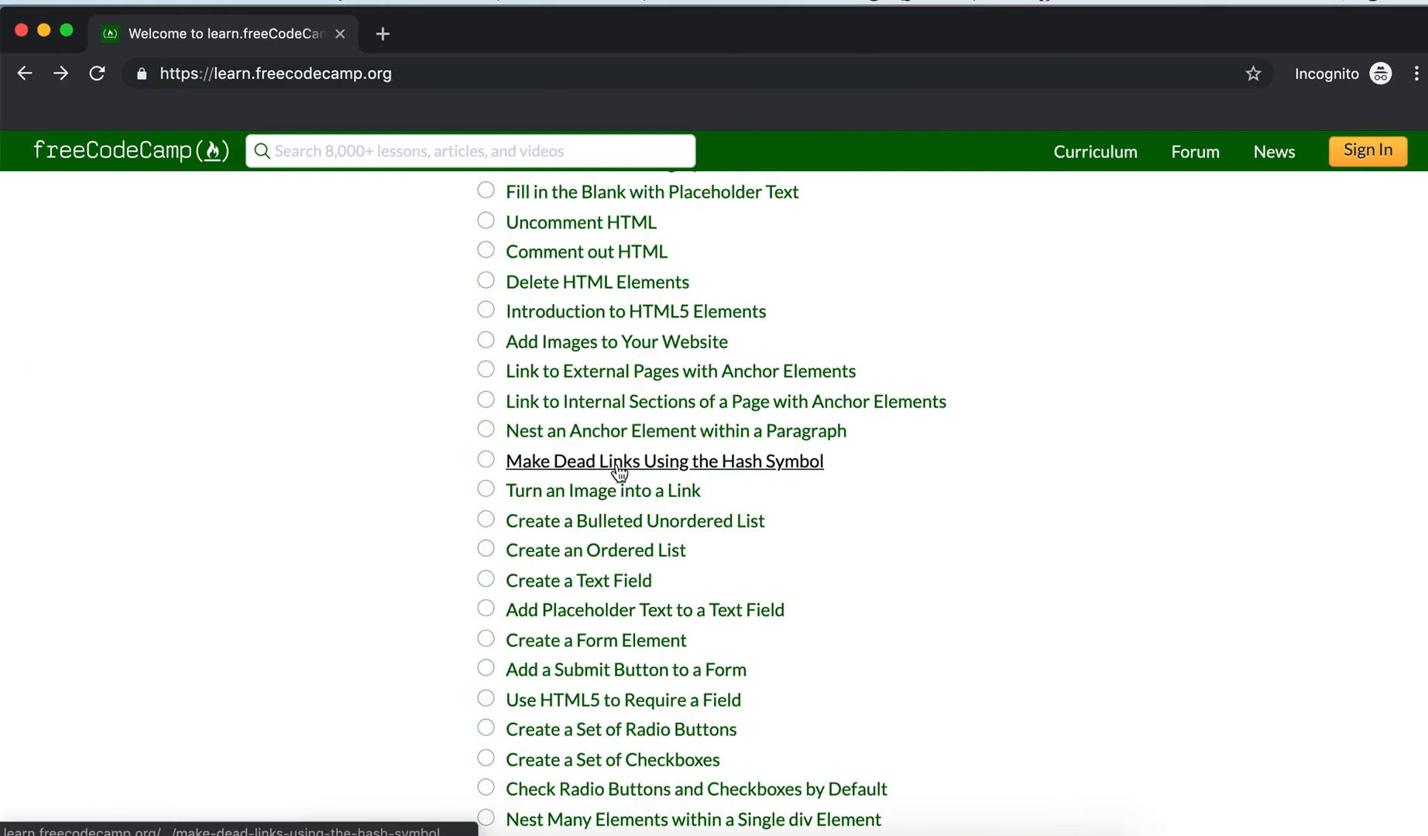
left_click(664, 461)
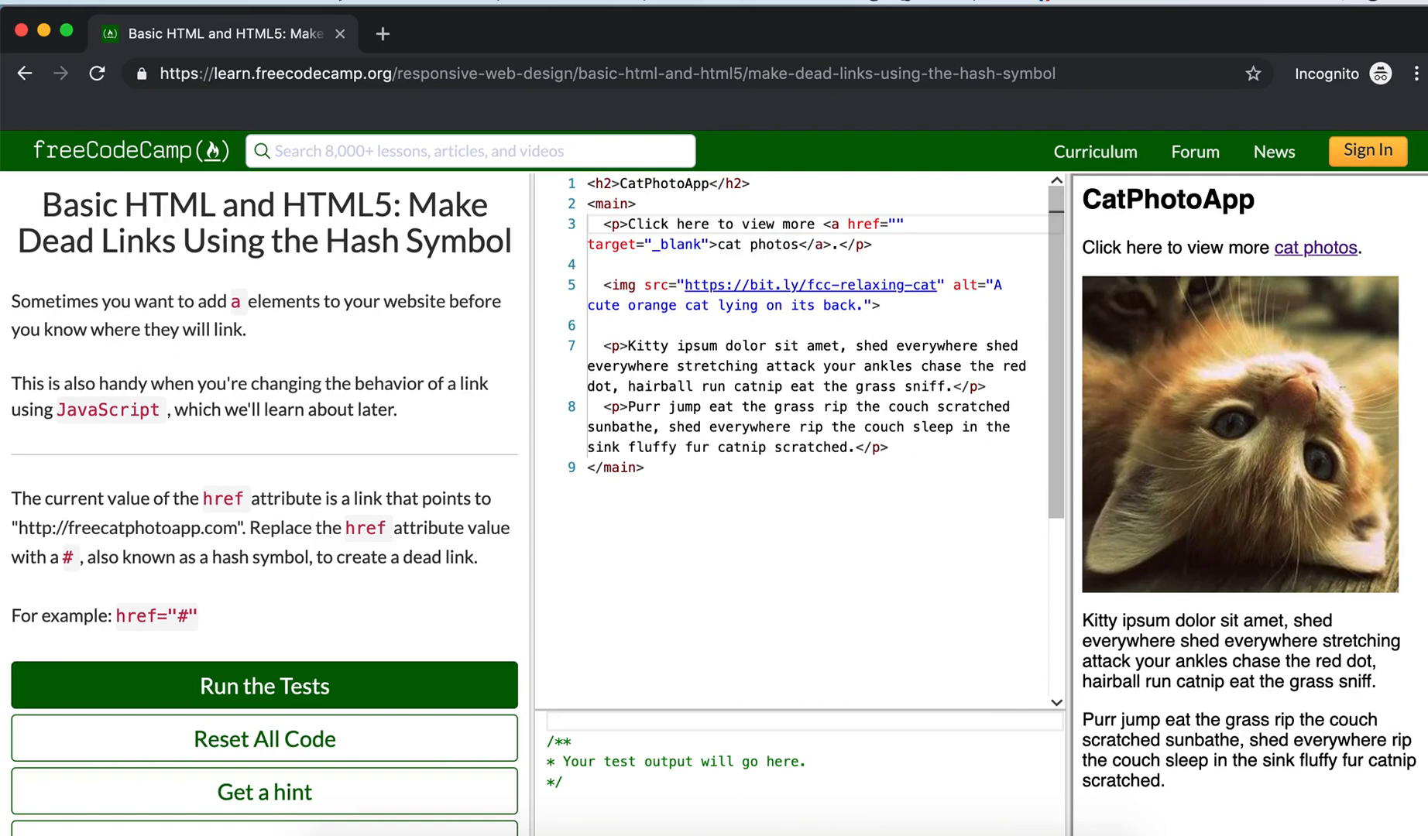
Set the cat photos link's href to '#', pass the tests and submit the challenge.
type("#")
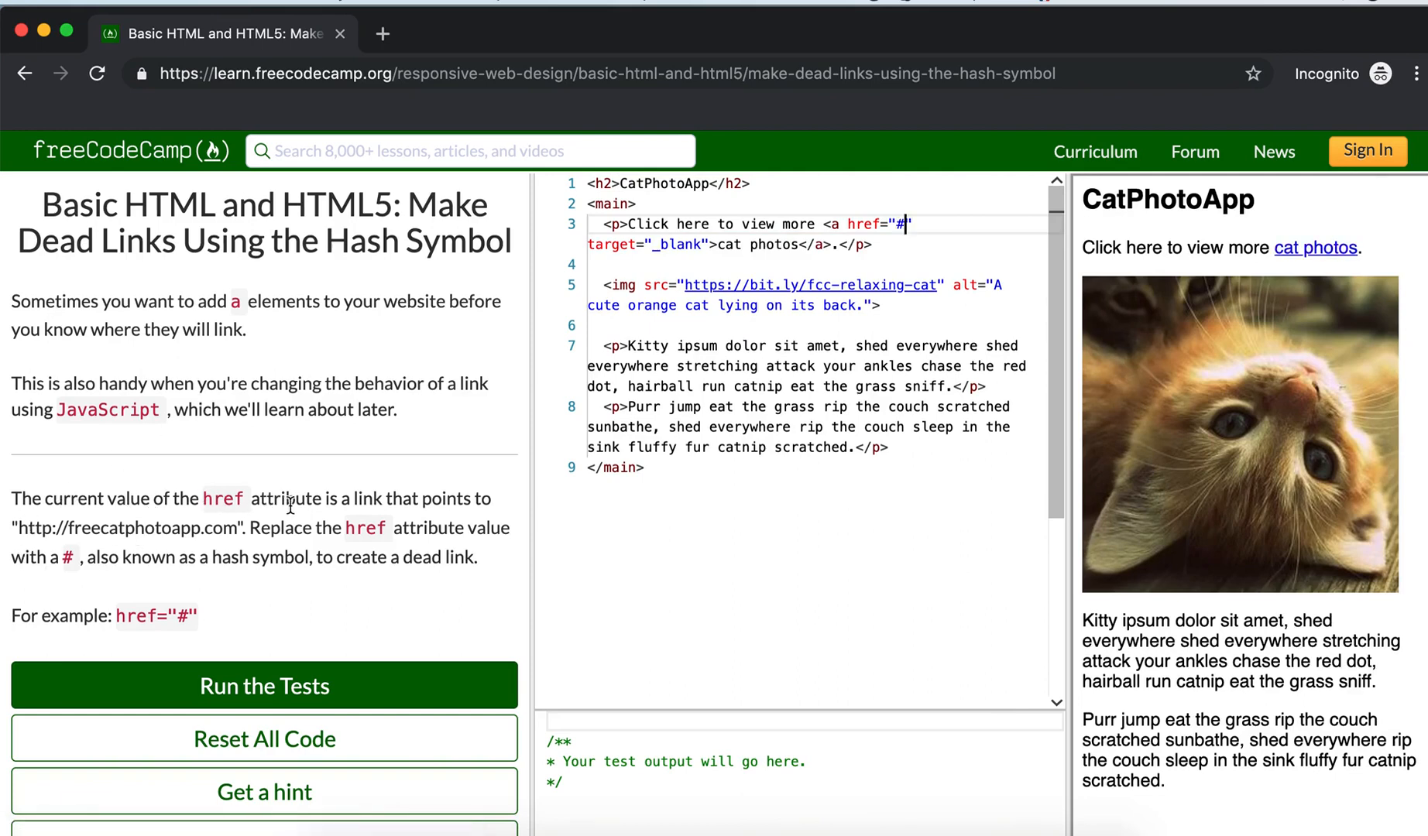
mouse_move(486, 505)
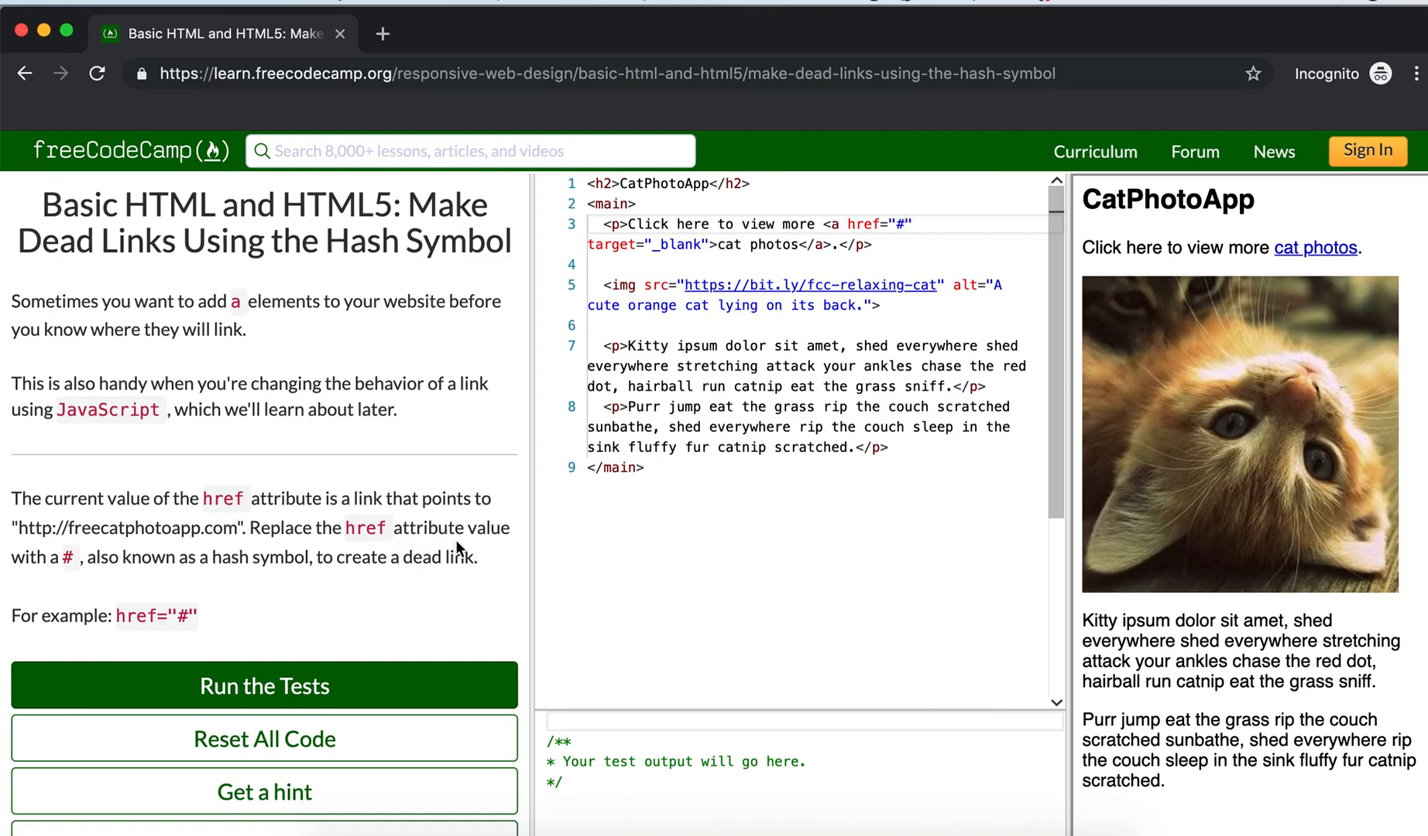
mouse_move(67, 563)
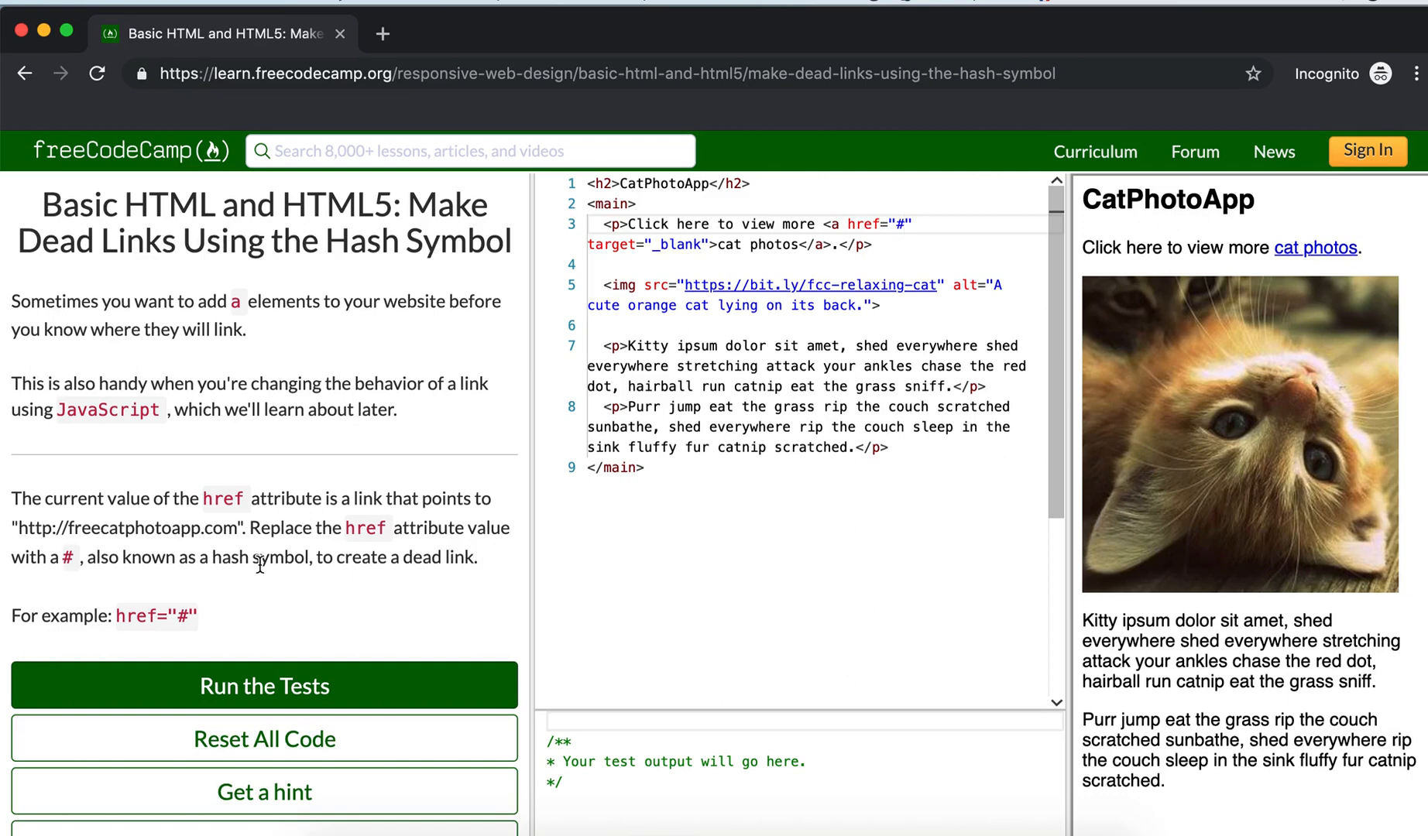
mouse_move(355, 580)
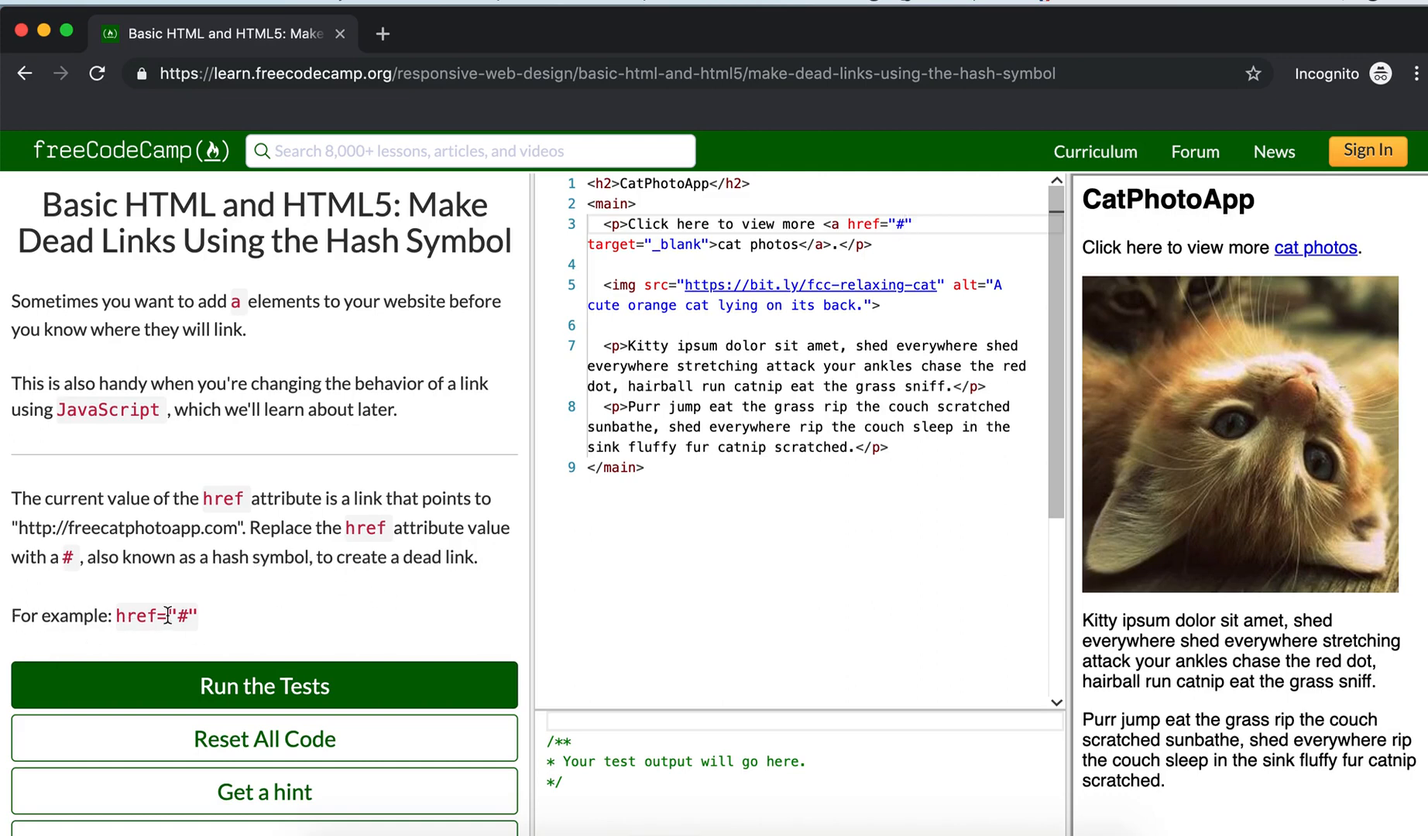
mouse_move(678, 542)
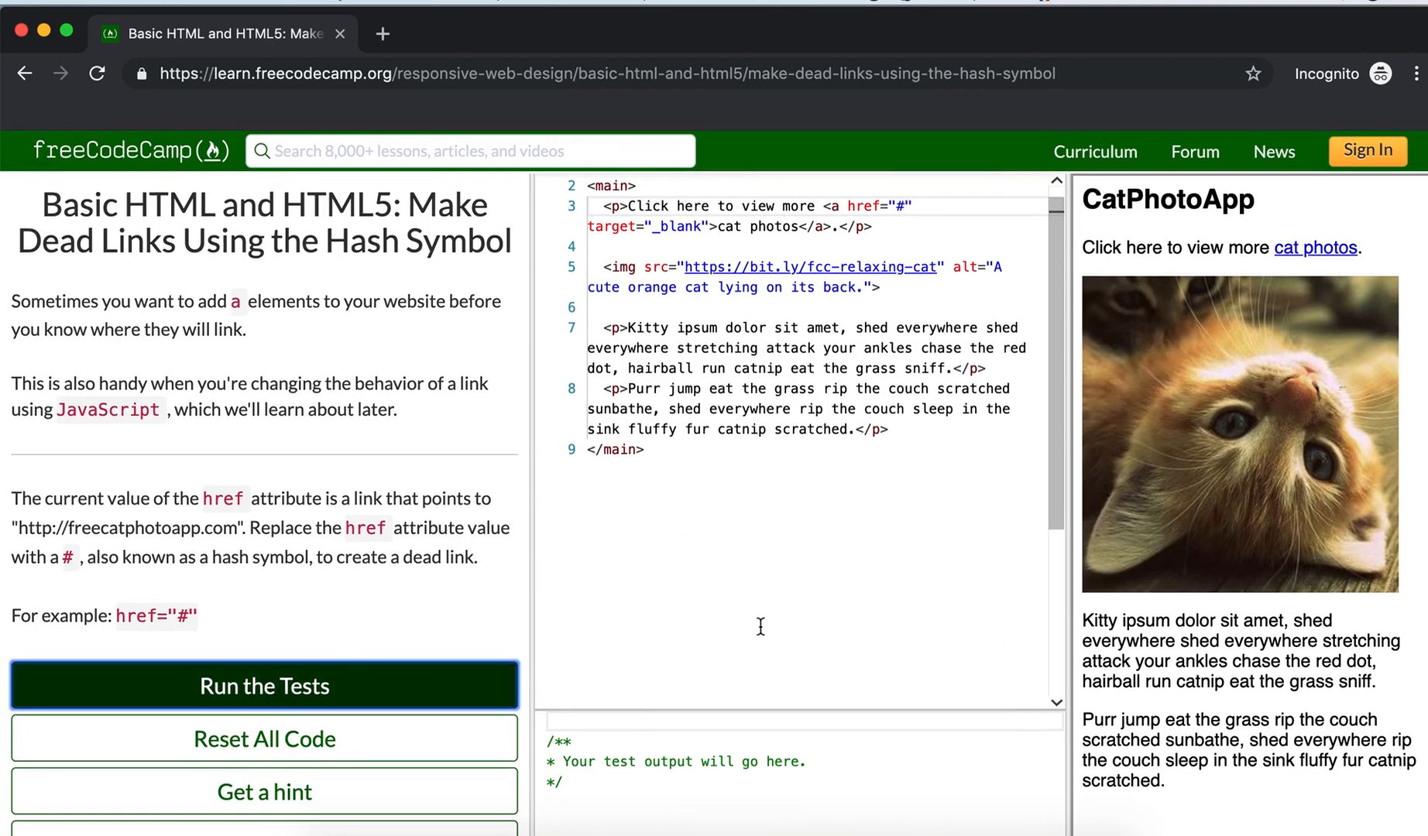
left_click(263, 686)
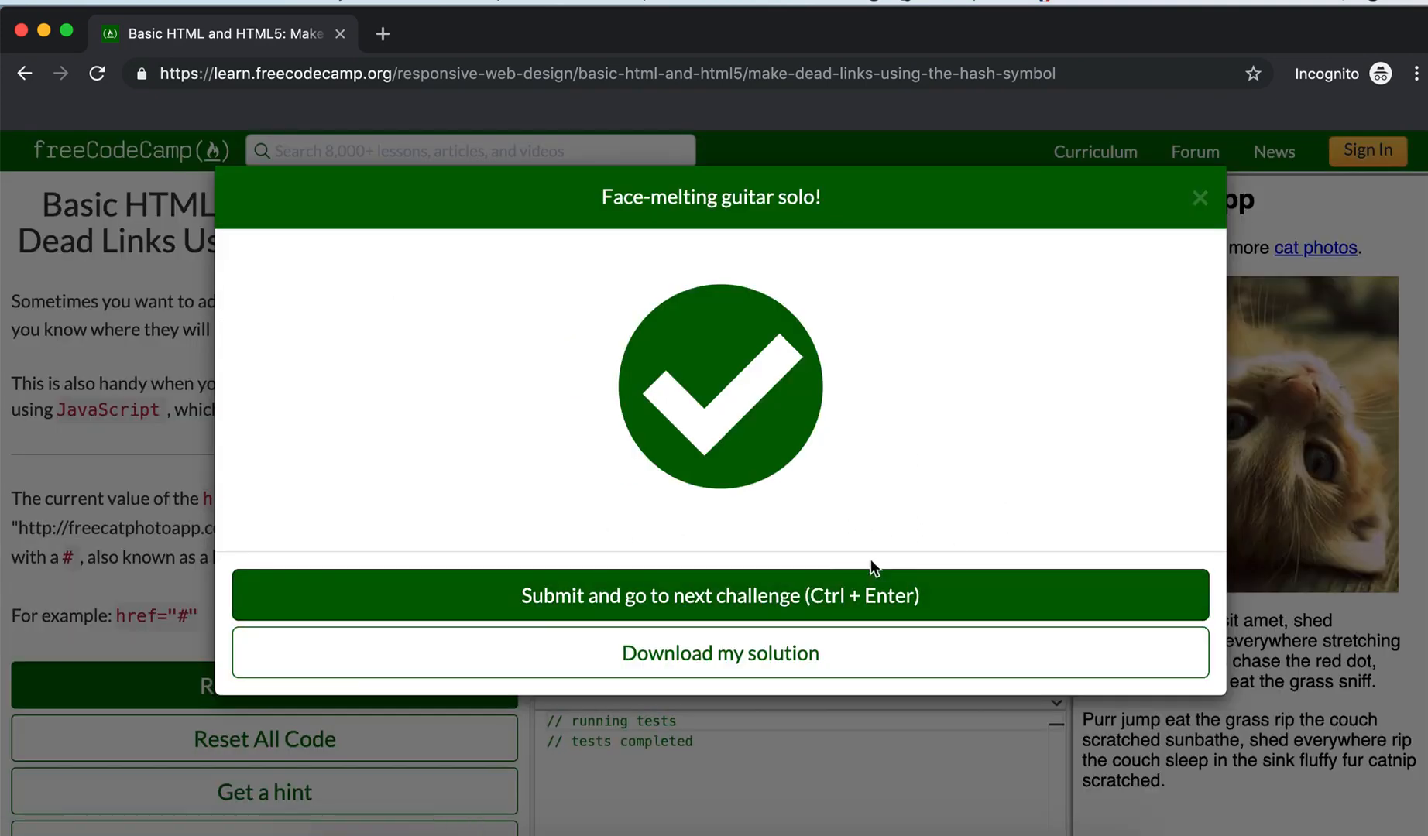
mouse_move(780, 604)
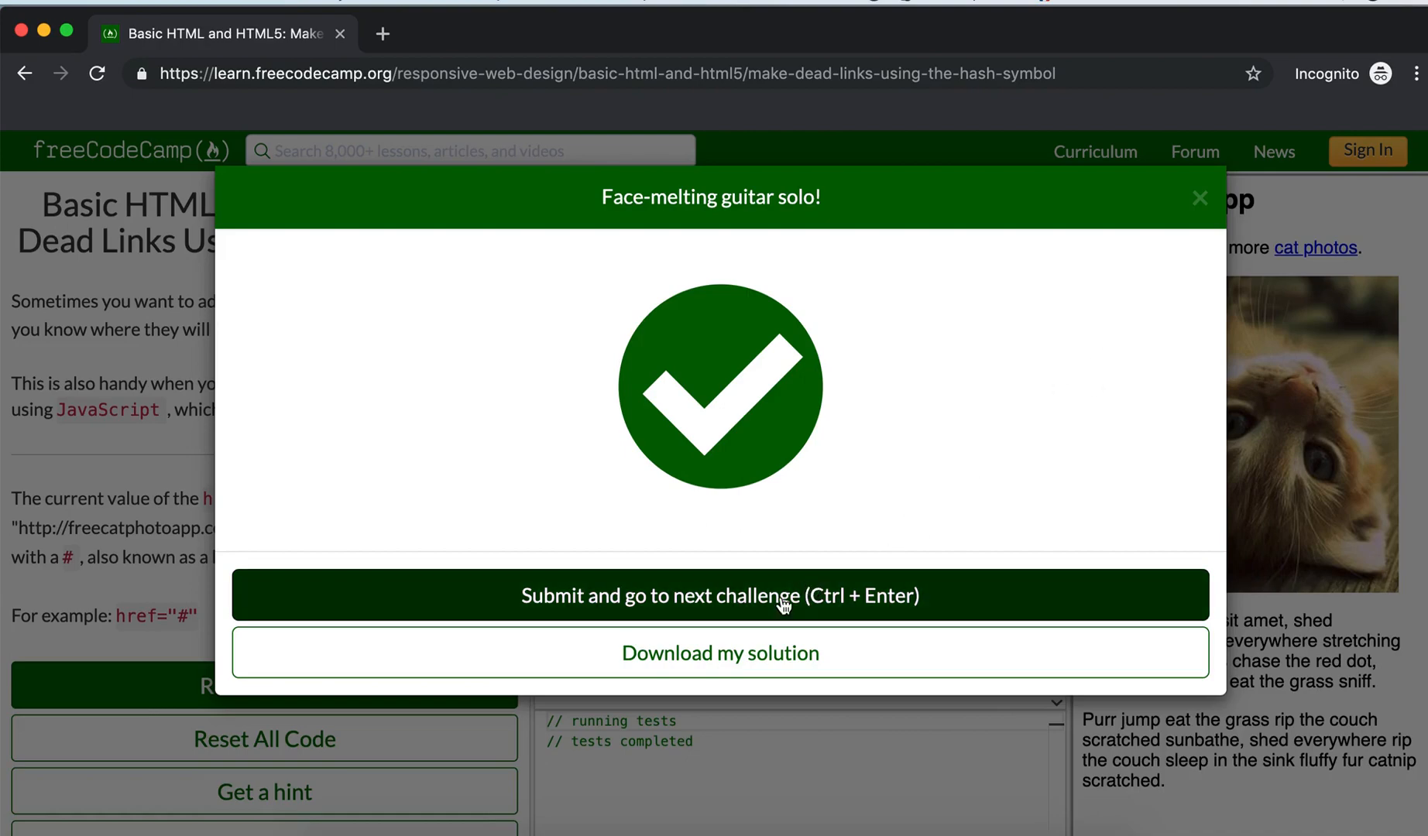
left_click(720, 595)
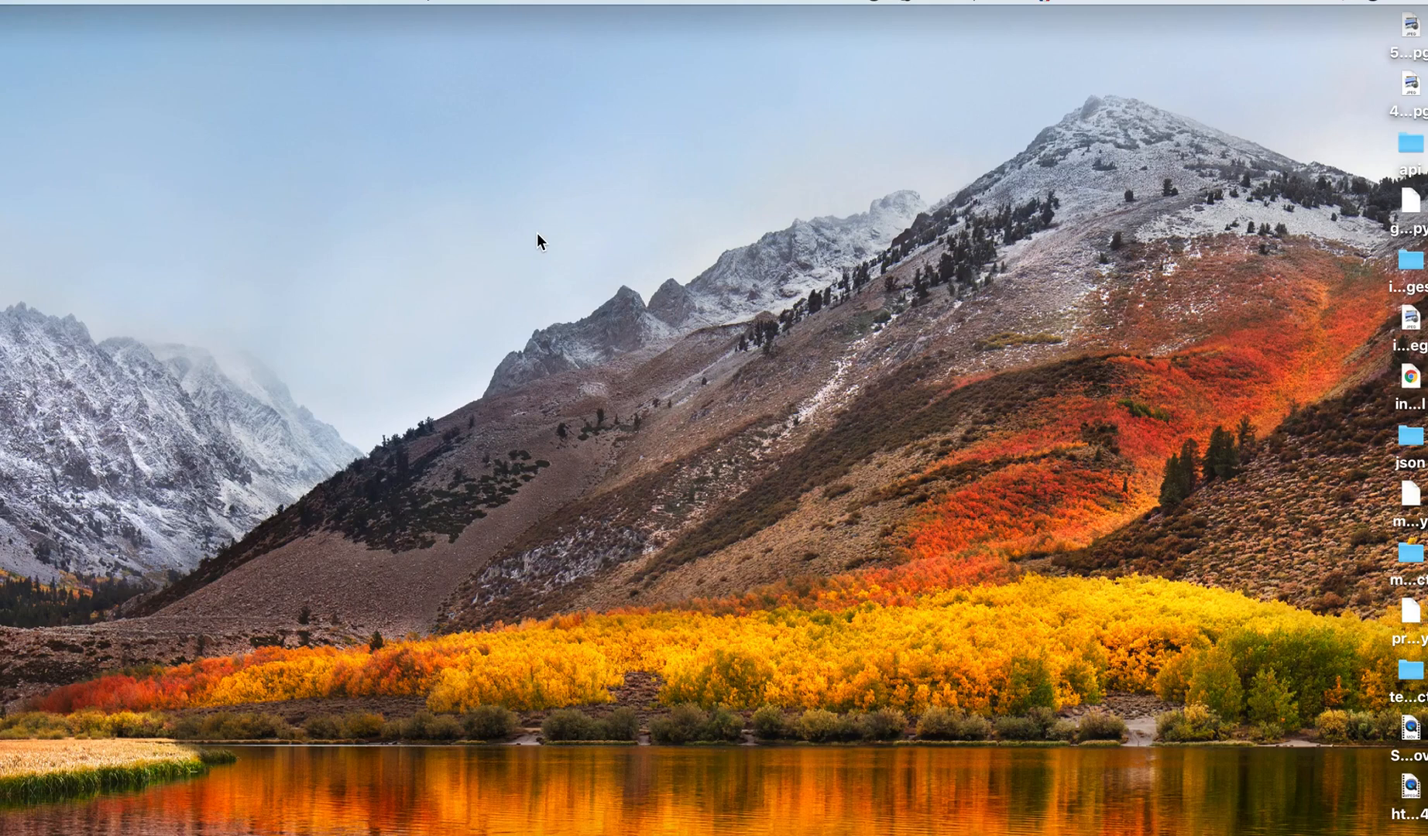
mouse_move(1408, 377)
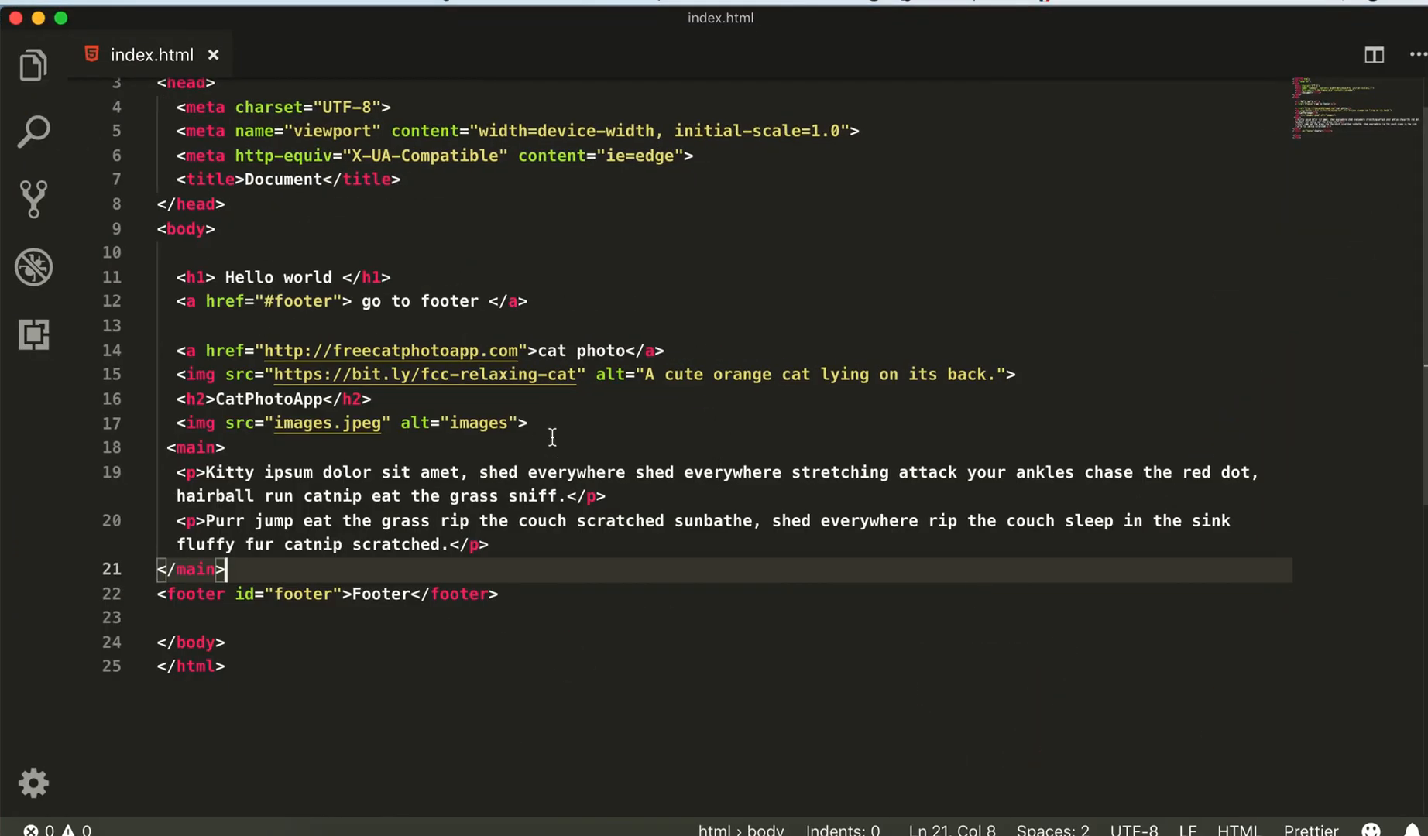
Add a 'View more cat photos' paragraph in main holding the freecatphotoapp.com cat photo link.
left_click(360, 326)
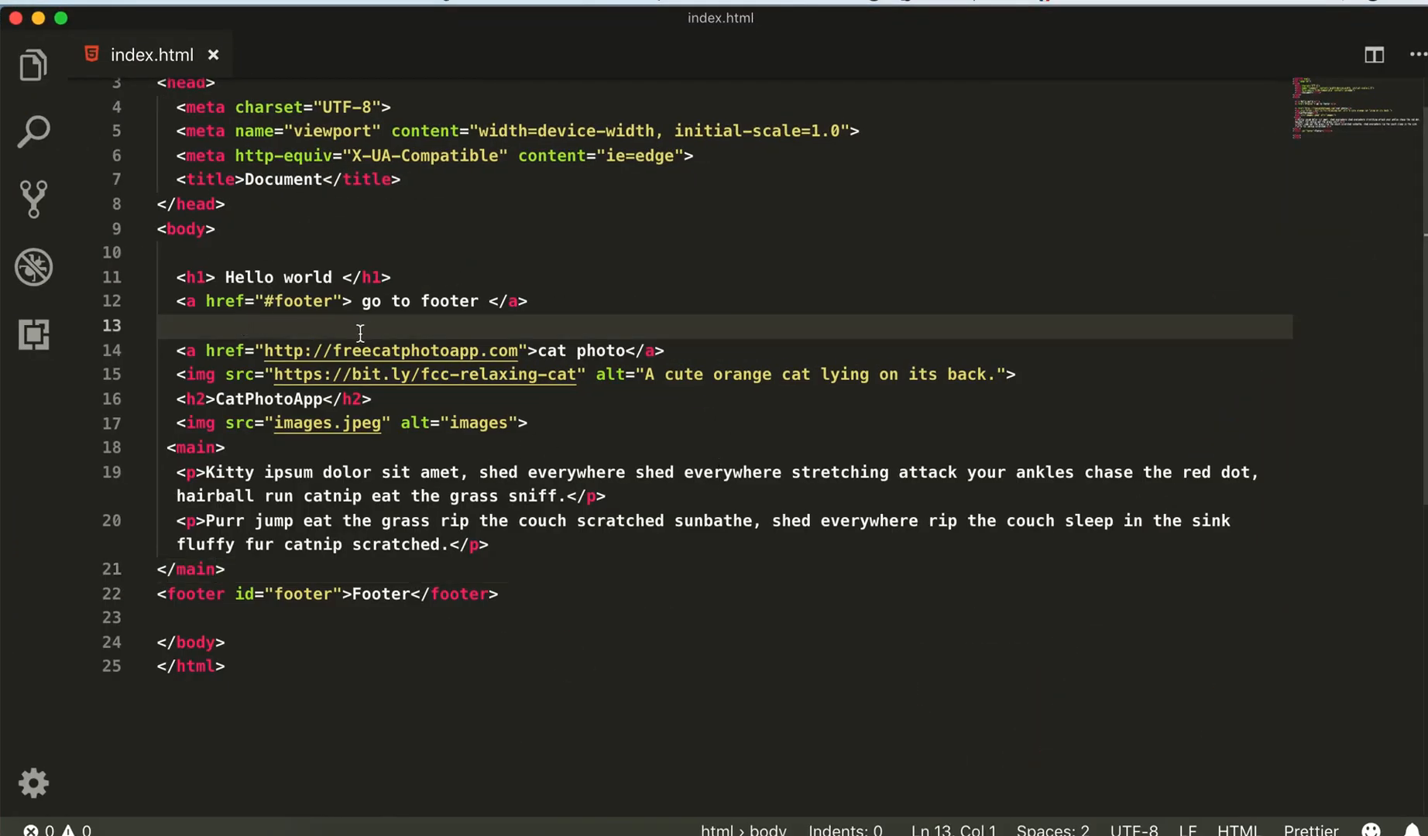
mouse_move(241, 448)
type("p")
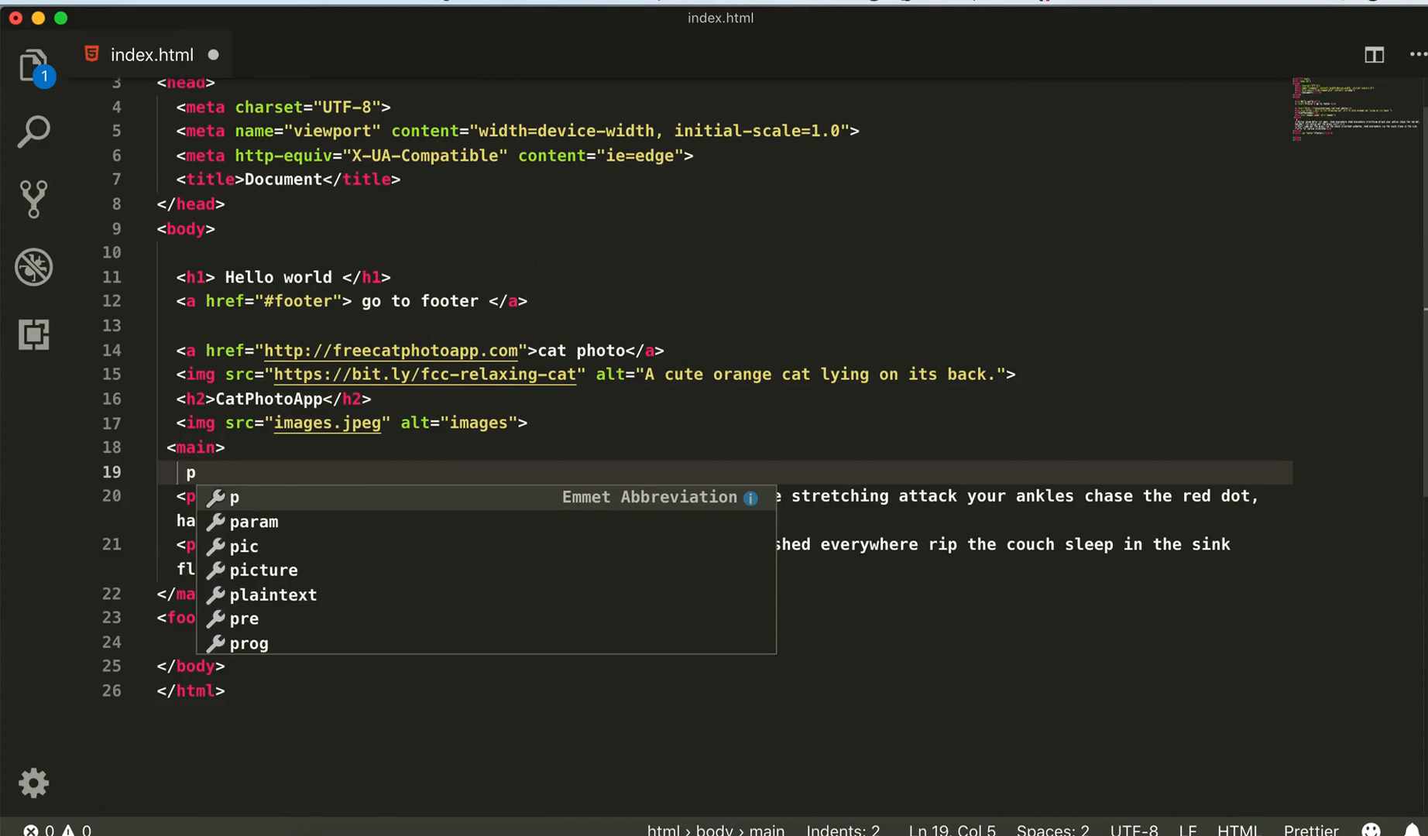
key("Tab")
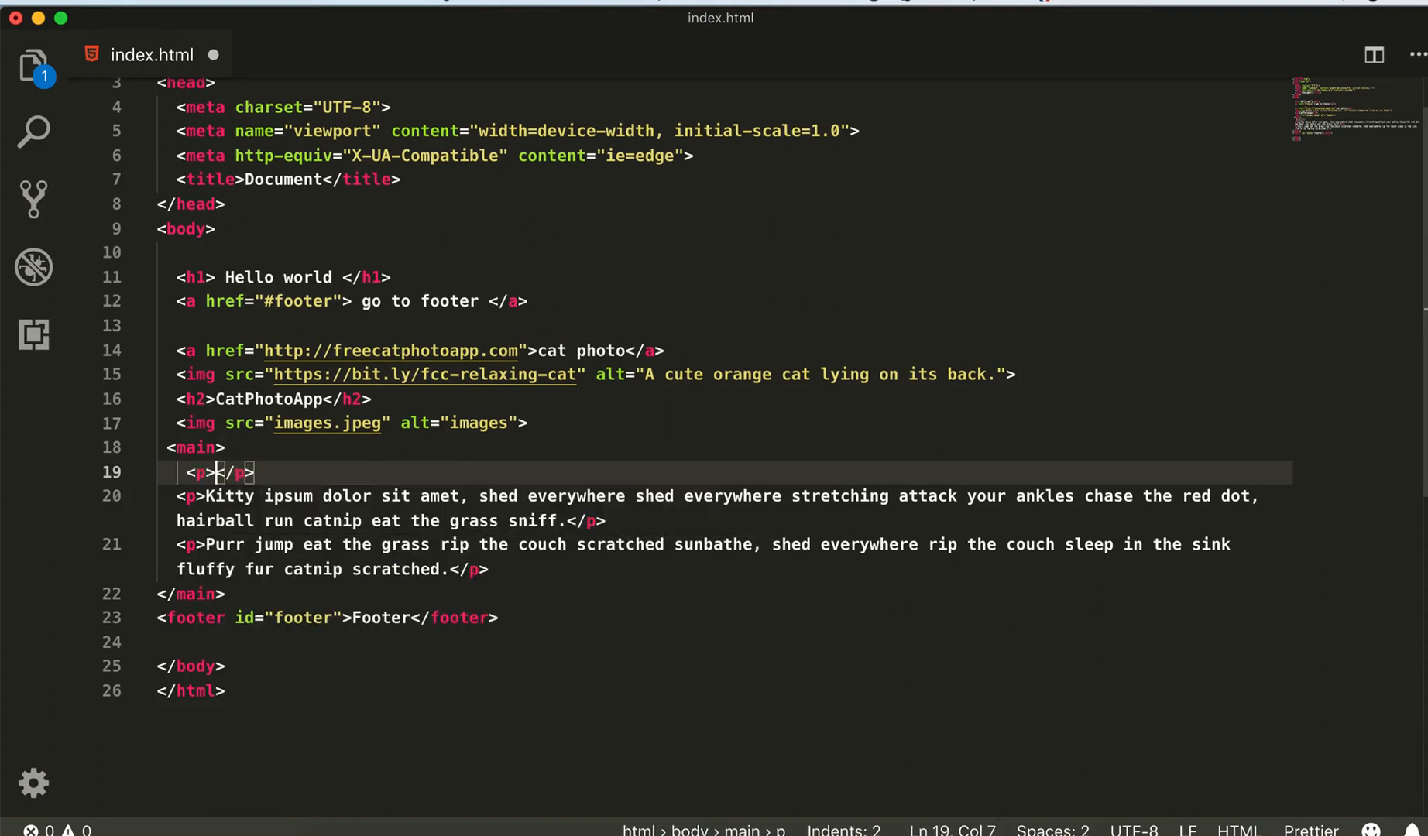
type("View more cat photos")
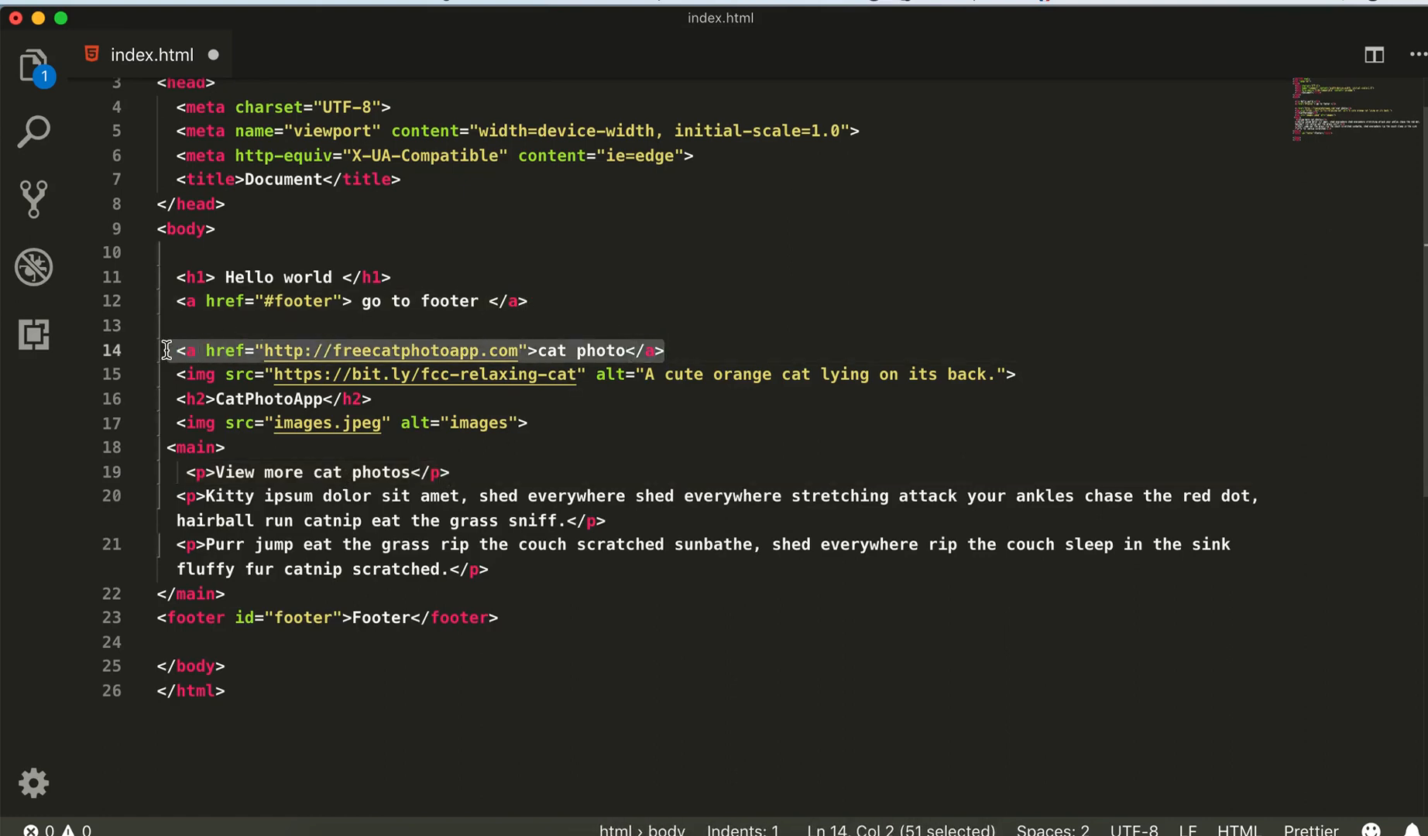
key("Backspace")
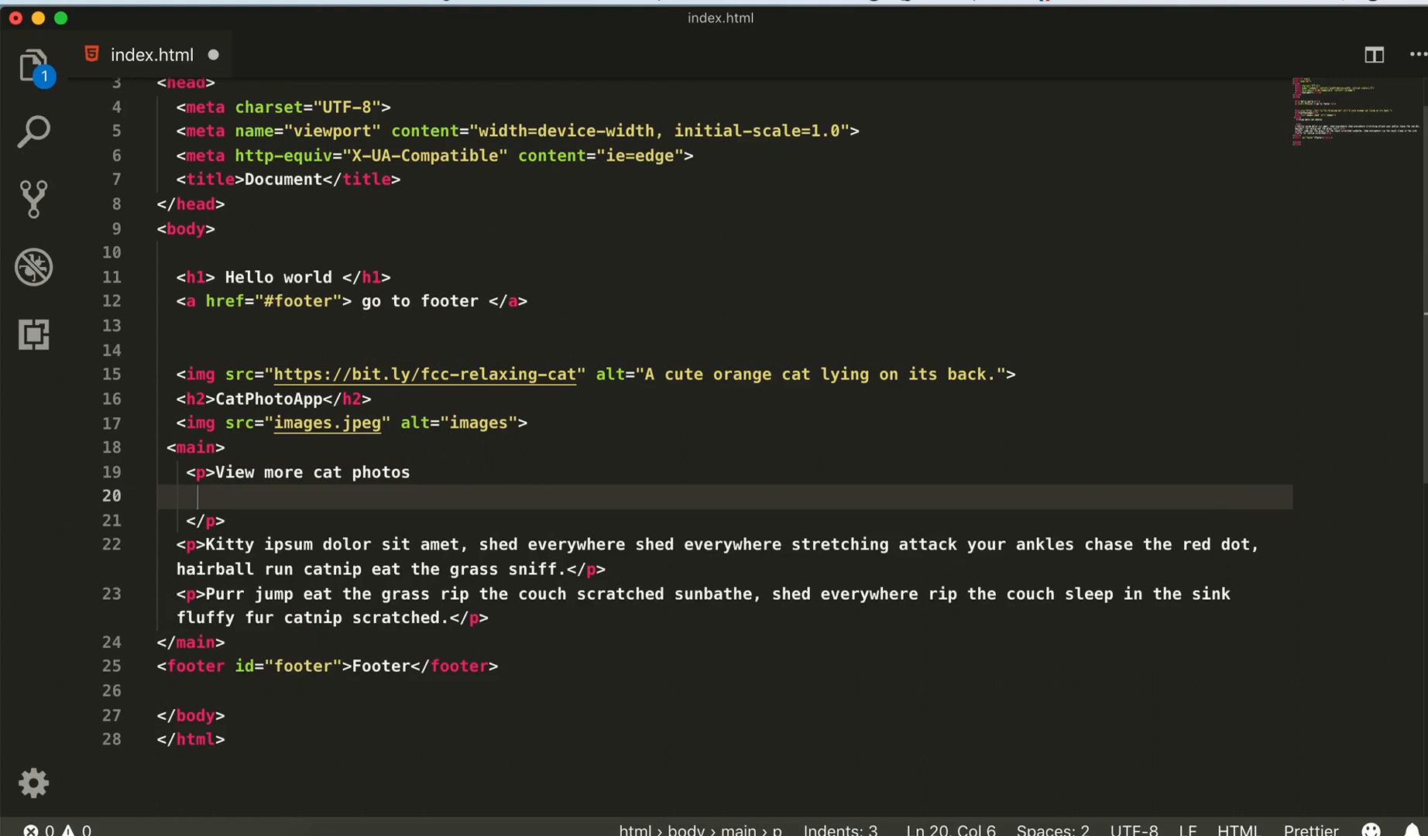
type("<a href=\"http://freecatphotoapp.com\">cat photo</a>")
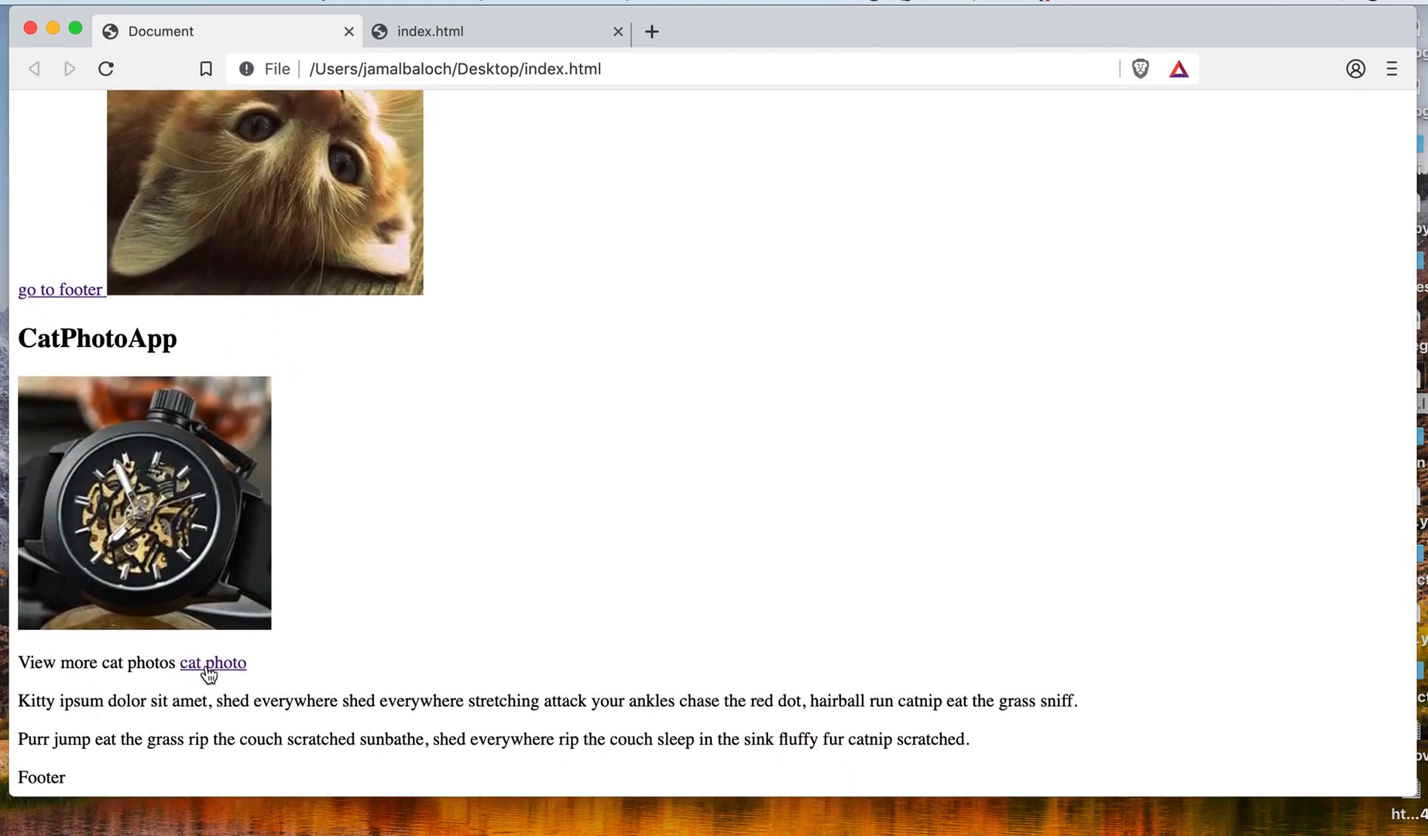
mouse_move(223, 672)
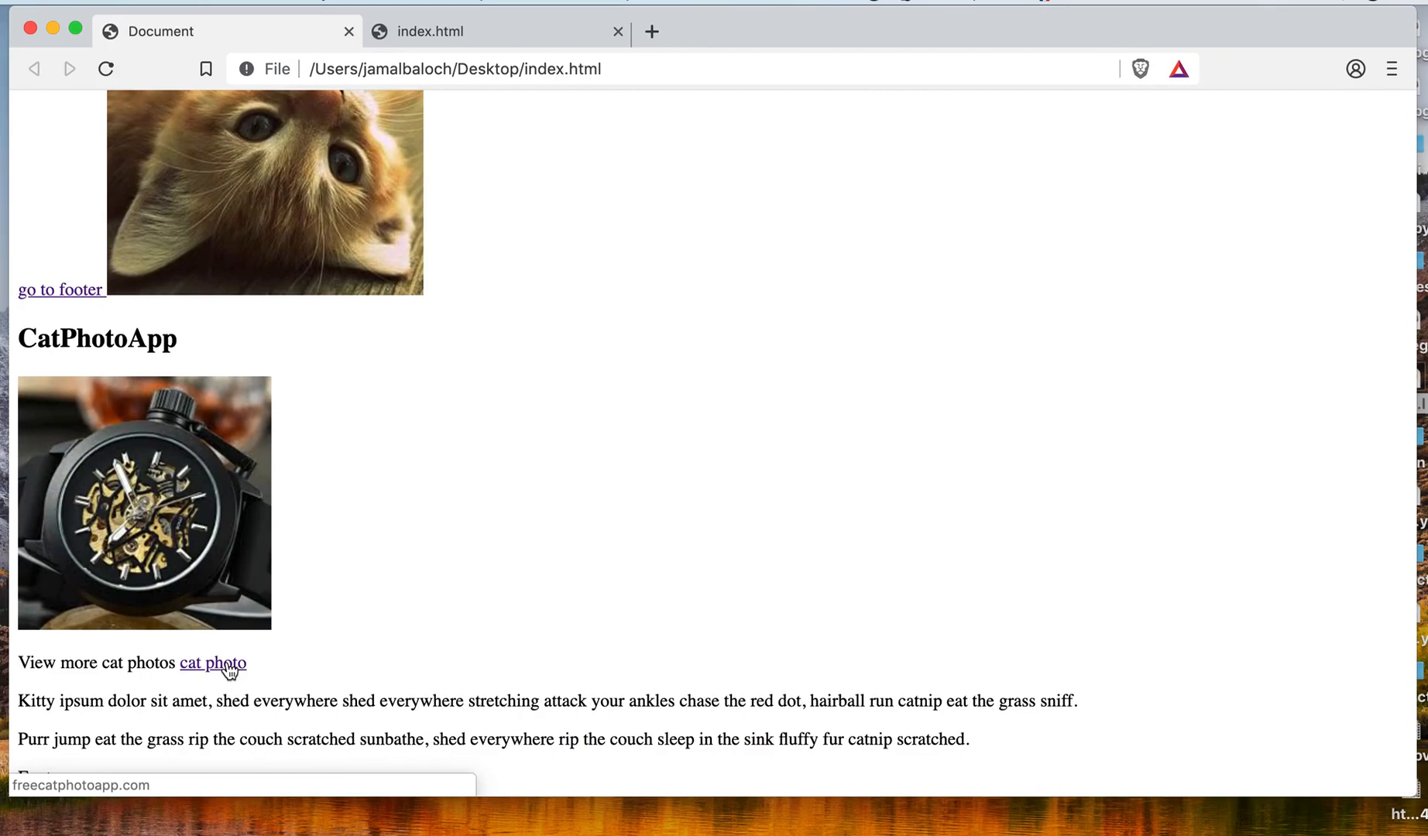
Follow the nested 'cat photo' link in the local preview to confirm it targets freecatphotoapp.com.
left_click(212, 664)
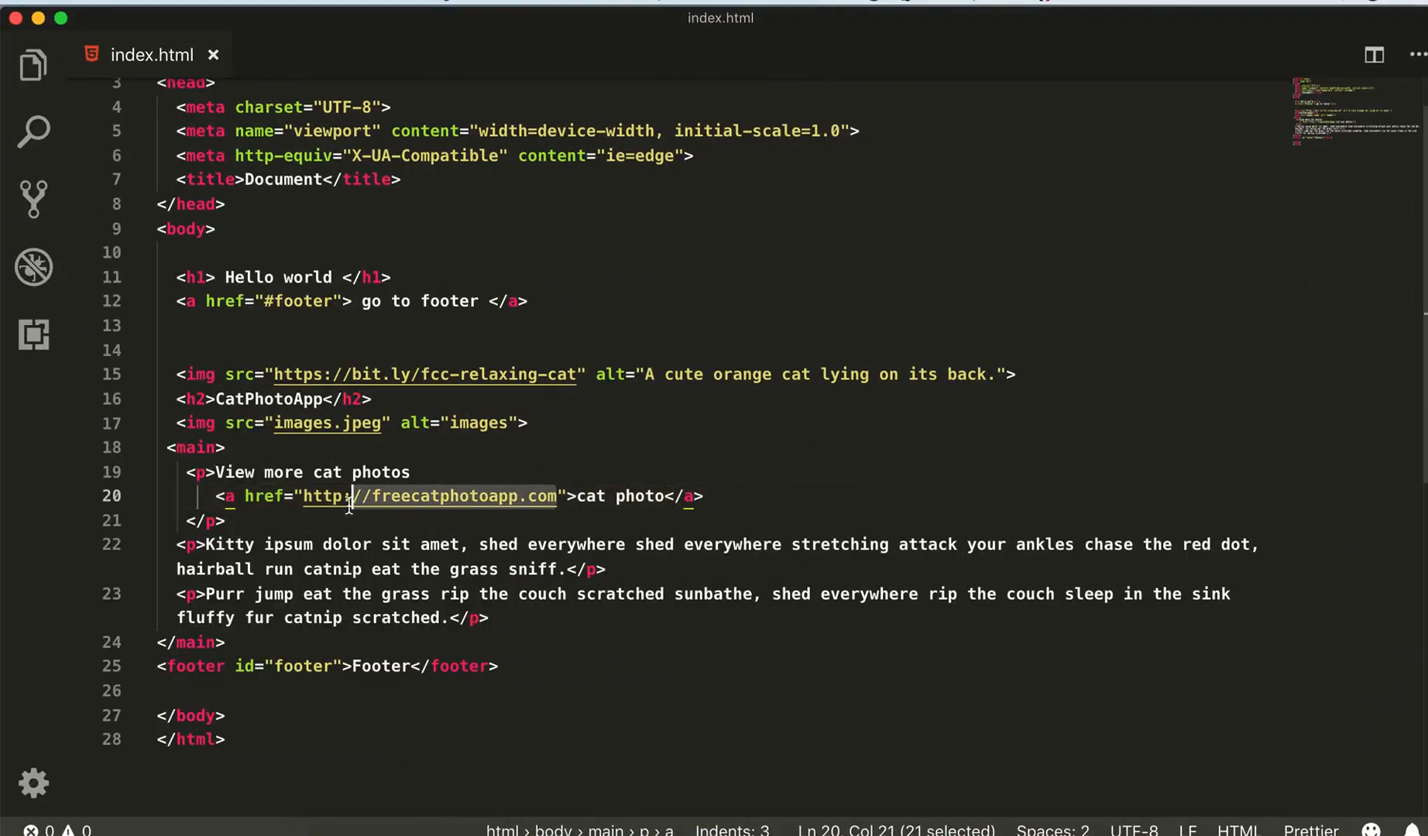
Replace the nested link's freecatphotoapp.com href with '#' to make it a dead link.
key("Delete")
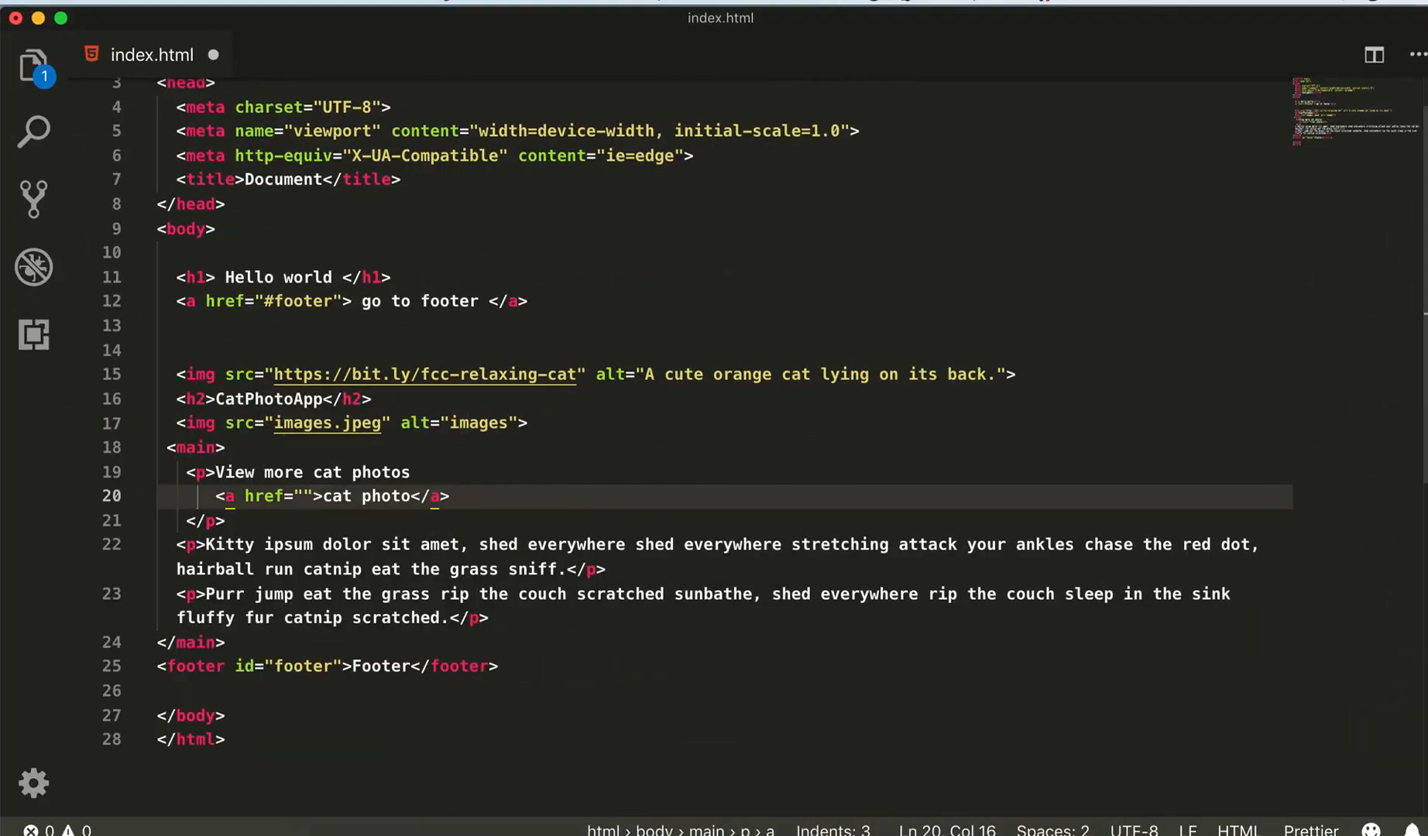
type("#")
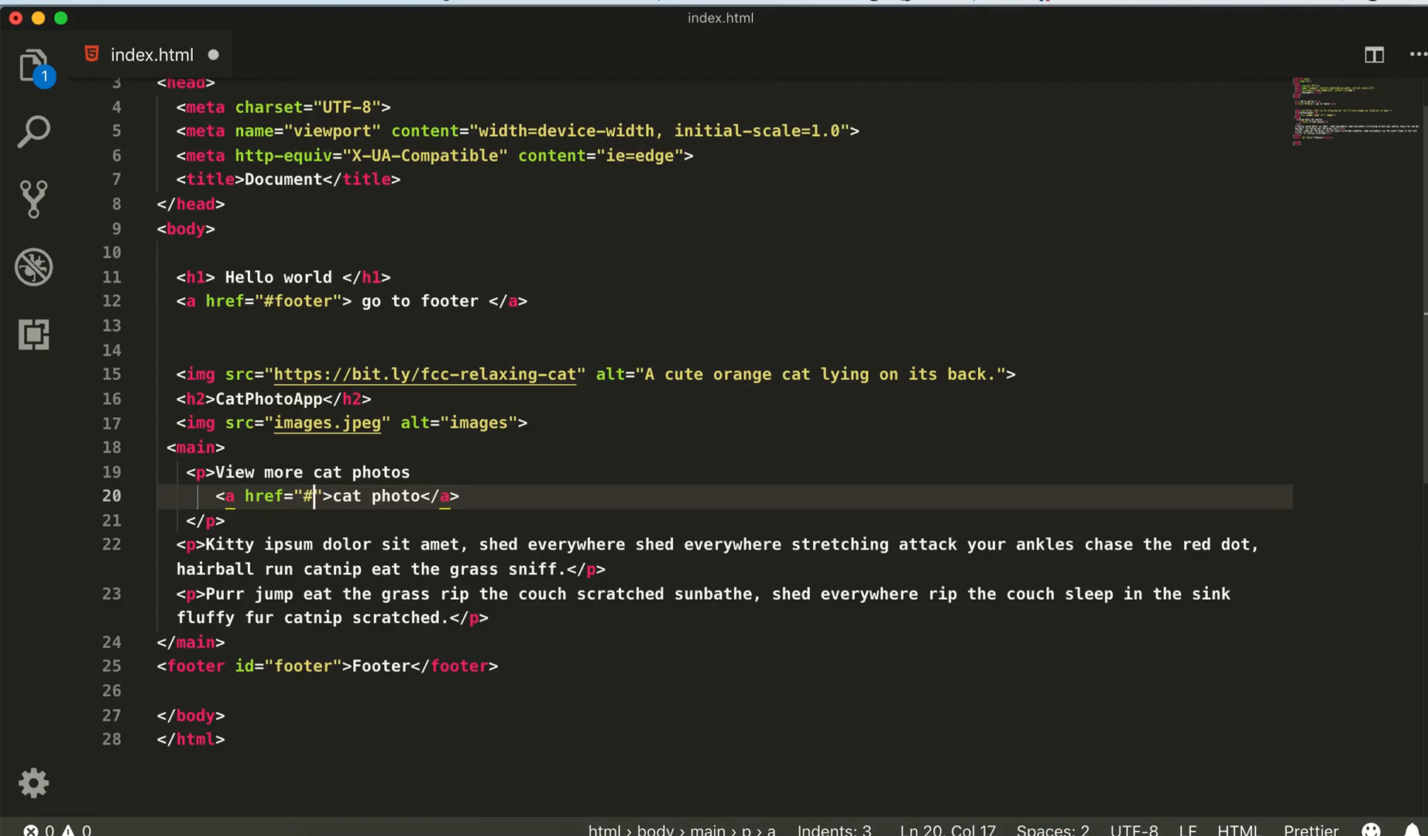